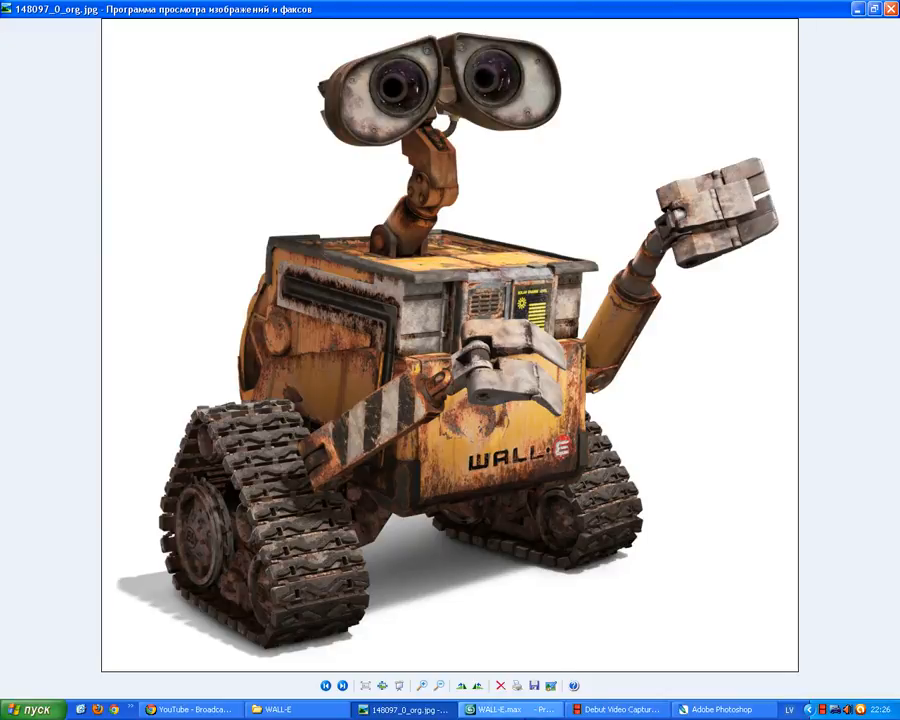
{"action": "mouse_move", "coordinate": [280, 215]}
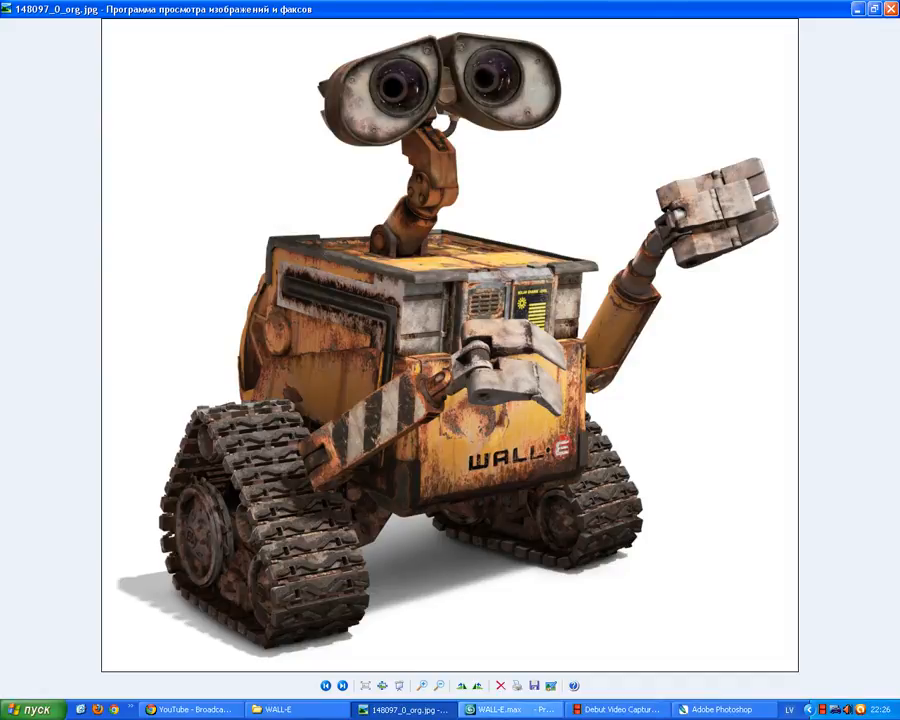
Step: Return to WALL-E.max and orbit the robot's front, side and back, ending three-quarter front
{"action": "left_click", "coordinate": [497, 709]}
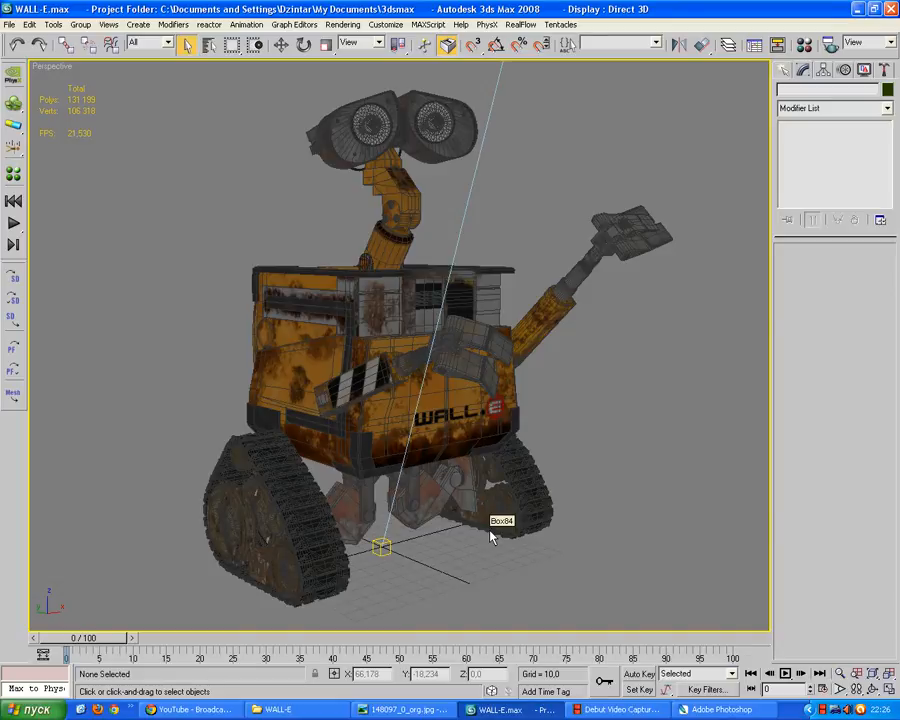
{"action": "mouse_move", "coordinate": [137, 397]}
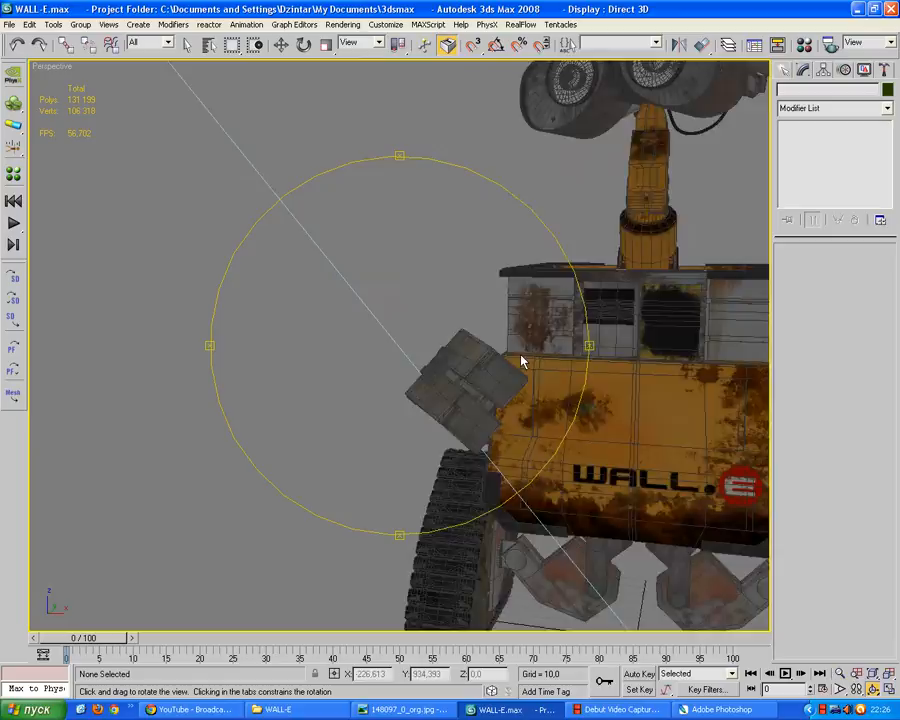
{"action": "left_click_drag", "start_coordinate": [520, 362], "coordinate": [594, 353]}
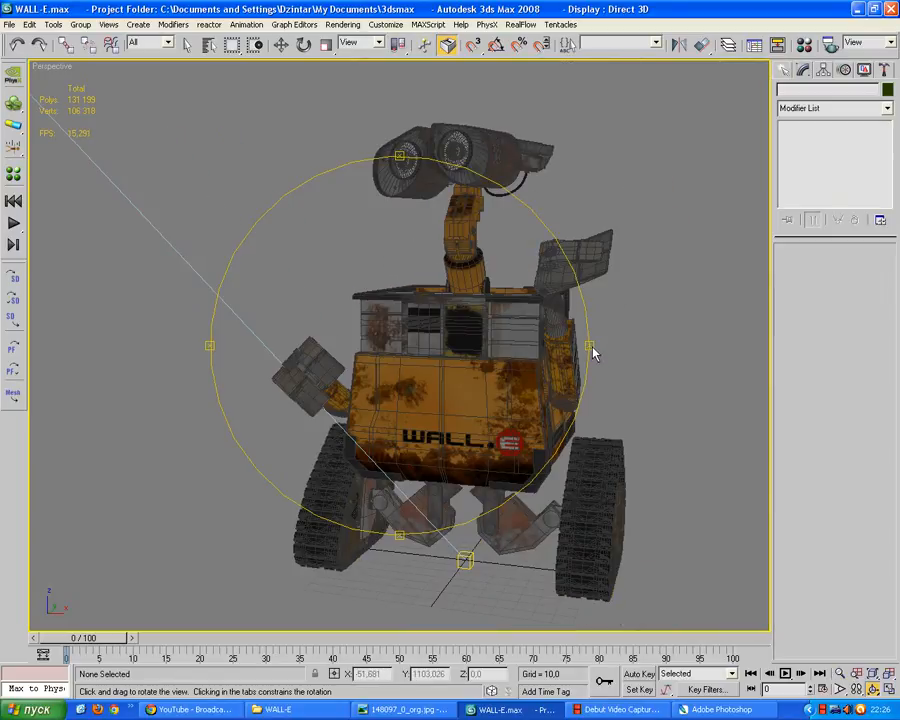
{"action": "left_click_drag", "start_coordinate": [595, 352], "coordinate": [590, 363]}
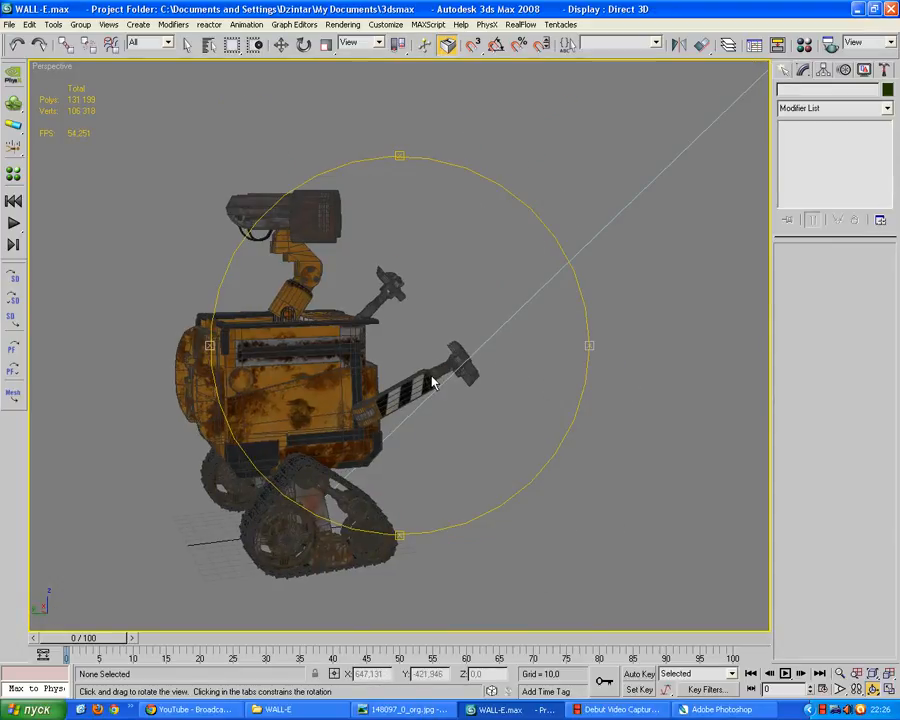
{"action": "left_click_drag", "start_coordinate": [435, 385], "coordinate": [398, 163]}
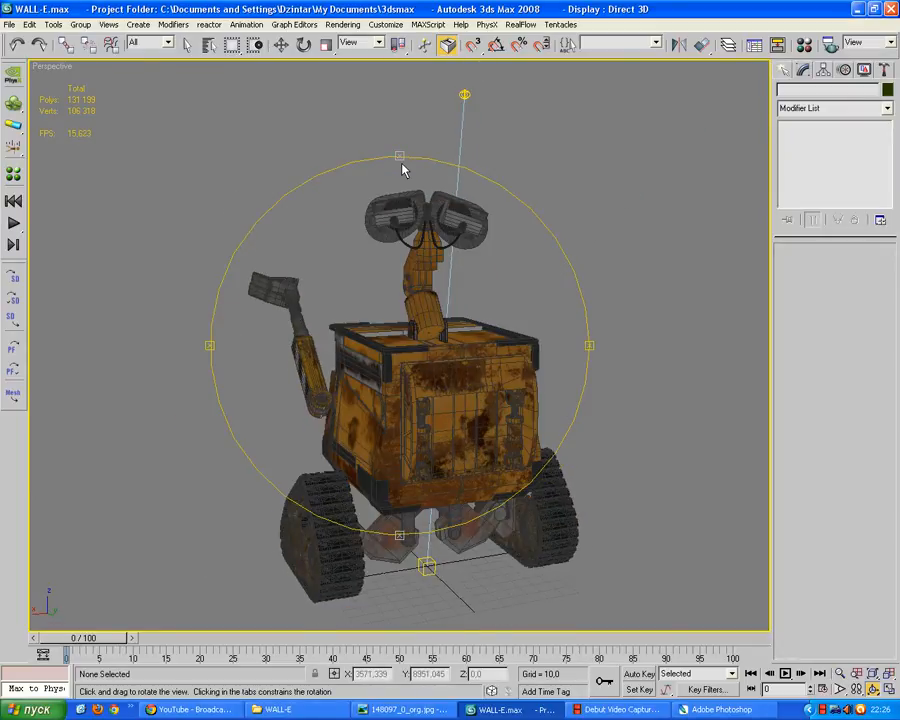
{"action": "left_click_drag", "start_coordinate": [400, 170], "coordinate": [485, 337]}
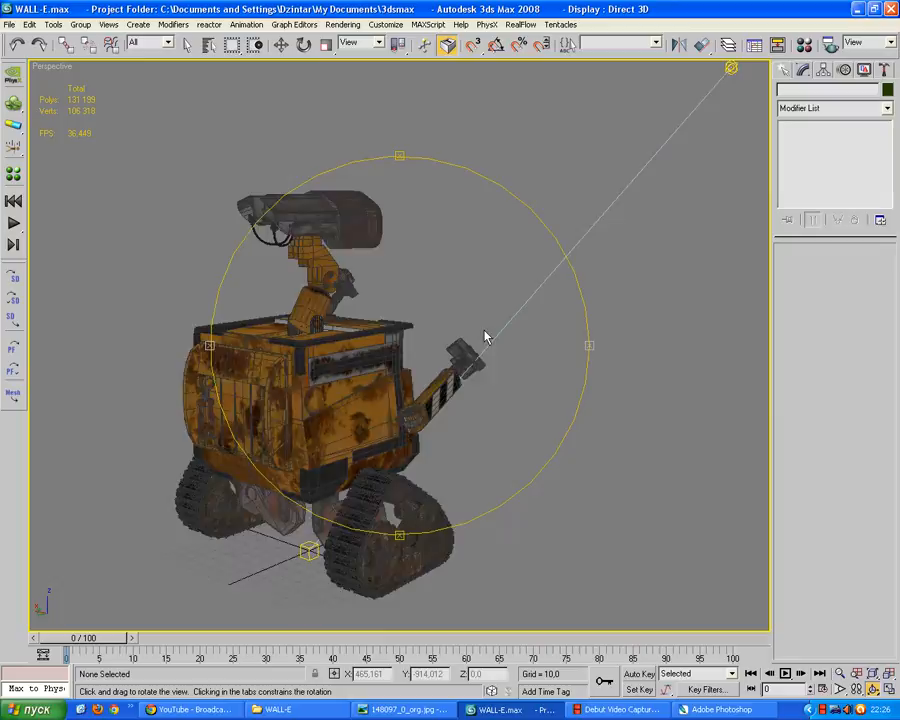
{"action": "left_click_drag", "start_coordinate": [485, 337], "coordinate": [400, 350]}
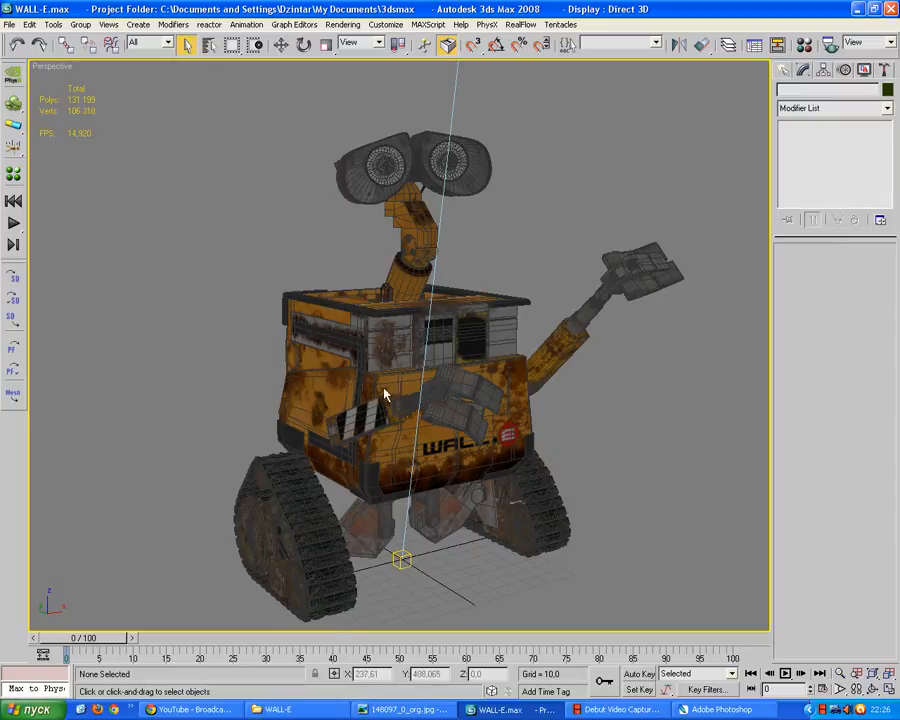
{"action": "mouse_move", "coordinate": [483, 330]}
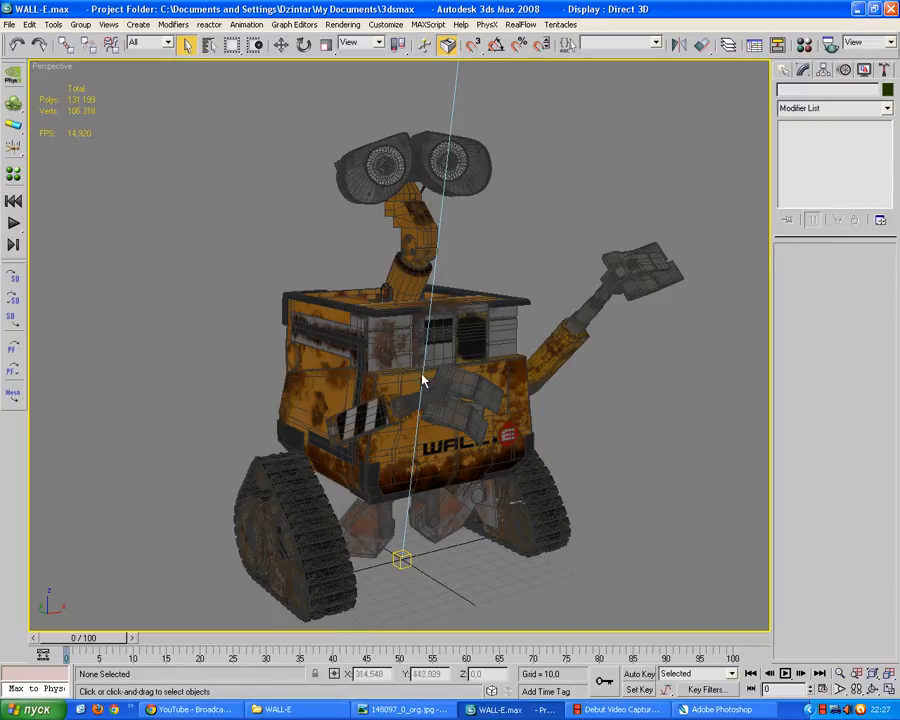
{"action": "left_click_drag", "start_coordinate": [420, 380], "coordinate": [463, 312]}
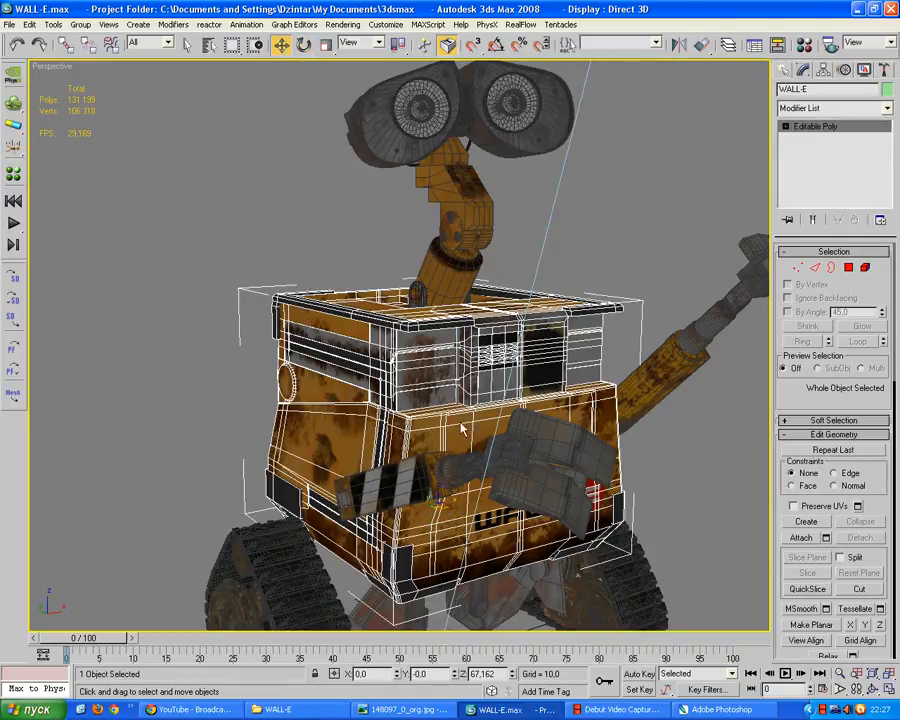
{"action": "left_click_drag", "start_coordinate": [460, 430], "coordinate": [440, 505]}
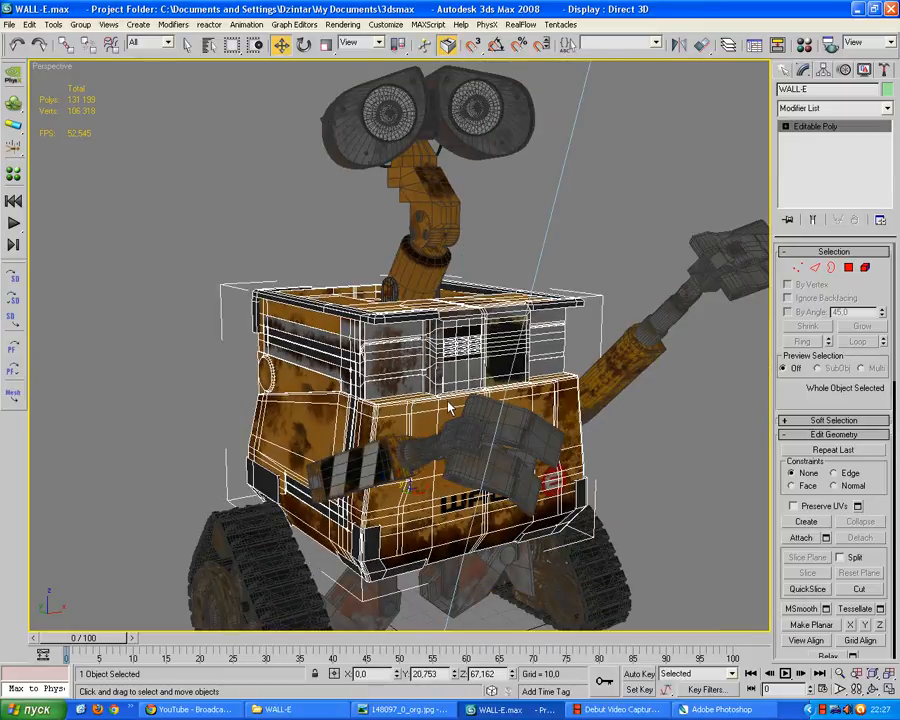
{"action": "left_click", "coordinate": [283, 334]}
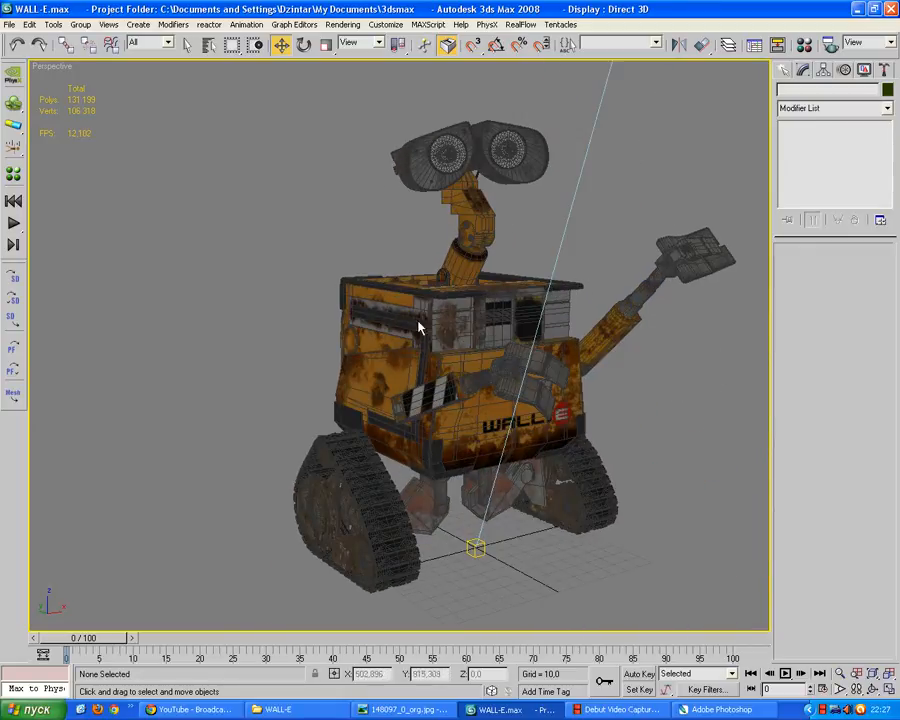
{"action": "mouse_move", "coordinate": [400, 335]}
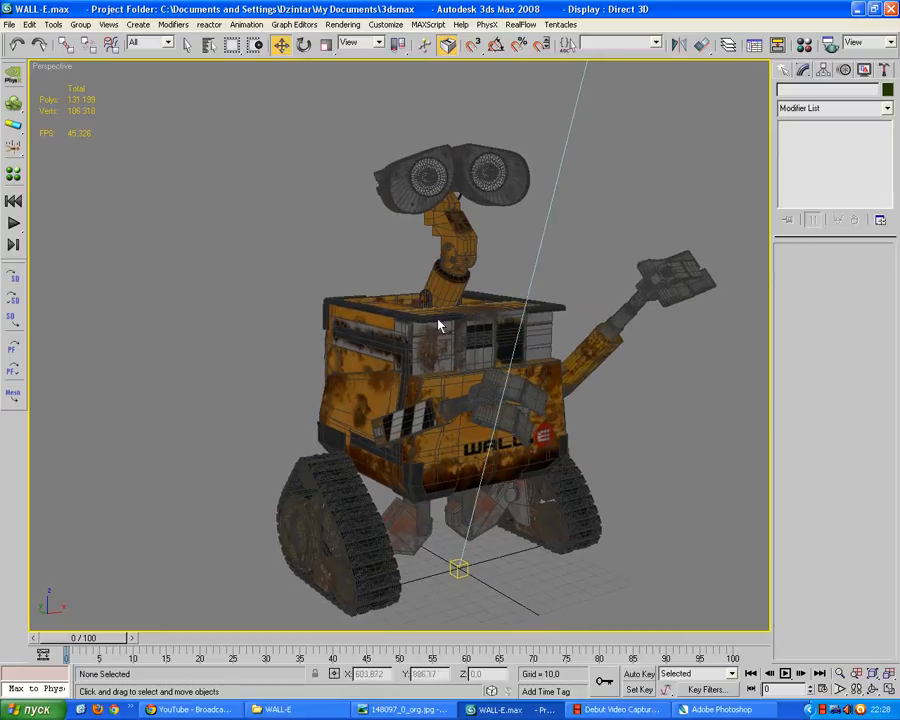
{"action": "mouse_move", "coordinate": [256, 270]}
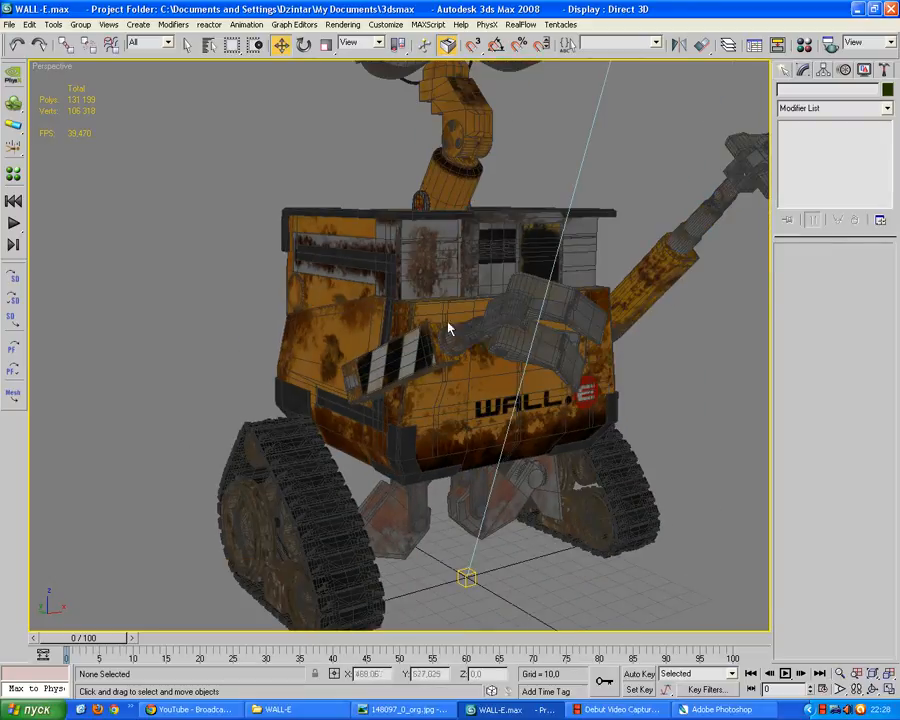
{"action": "mouse_move", "coordinate": [240, 283]}
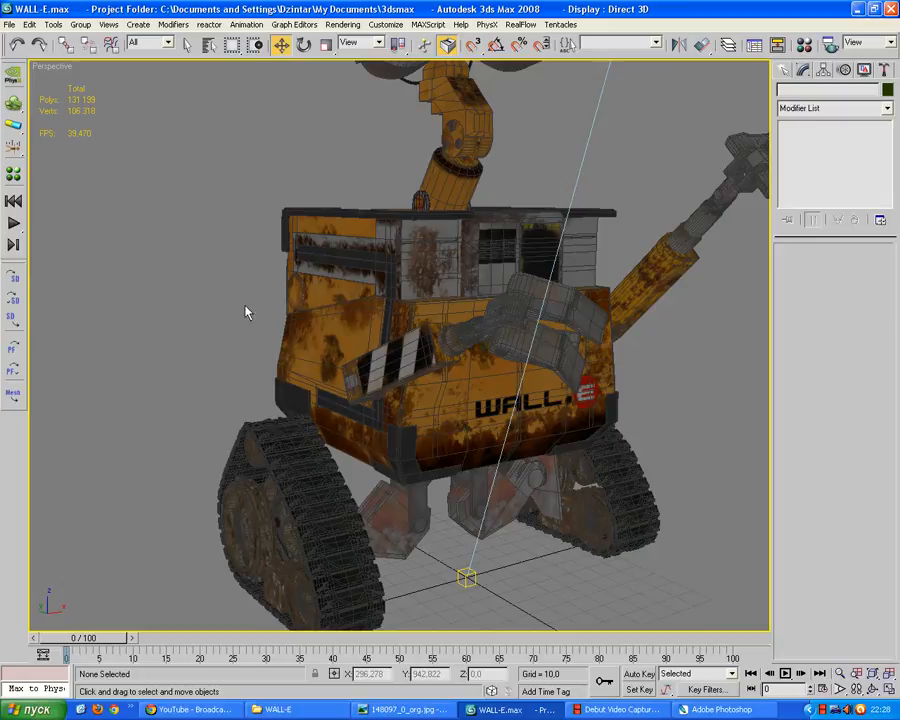
{"action": "scroll", "scroll_direction": "down", "scroll_amount": 3}
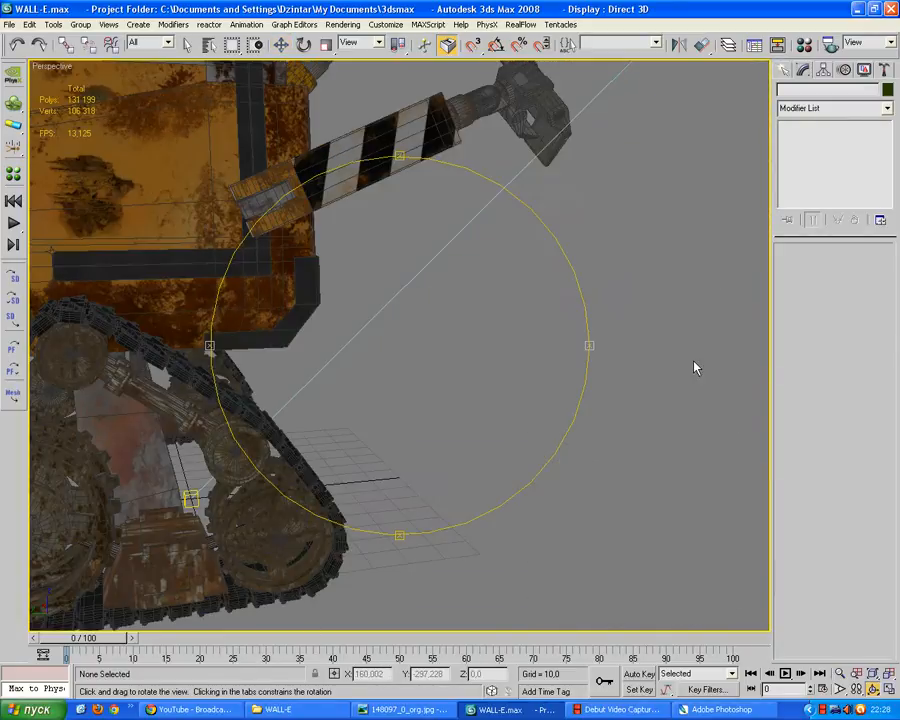
{"action": "left_click_drag", "start_coordinate": [696, 367], "coordinate": [590, 350]}
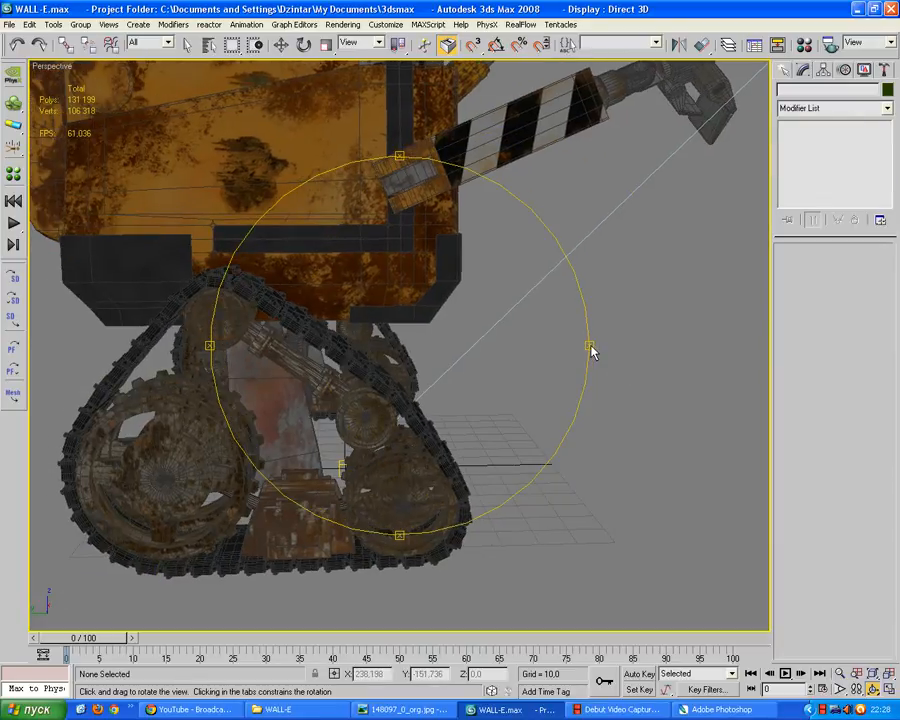
{"action": "left_click_drag", "start_coordinate": [592, 351], "coordinate": [628, 393]}
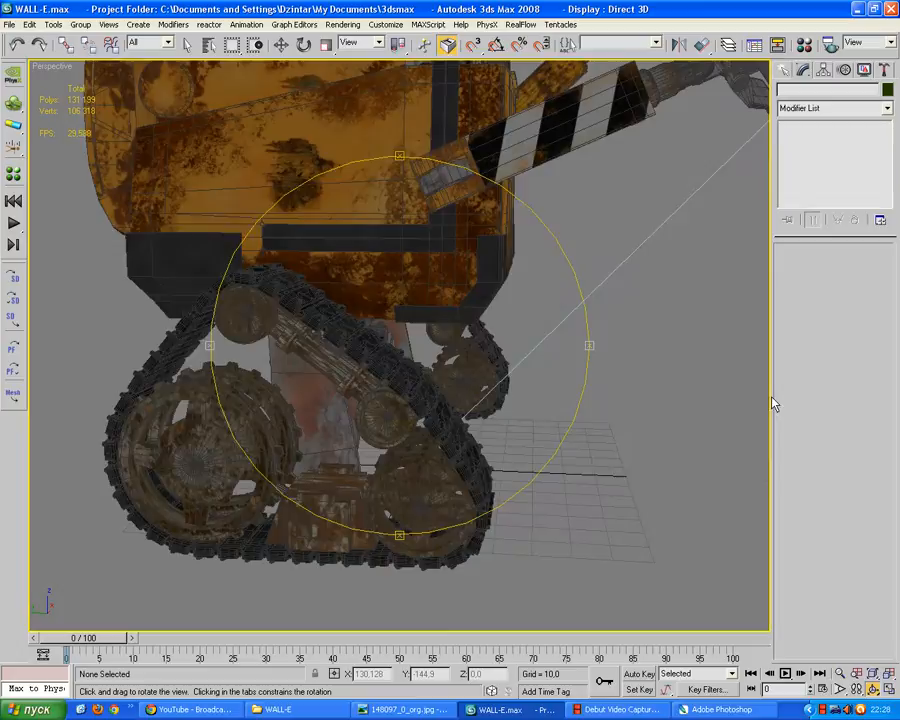
{"action": "left_click", "coordinate": [398, 709]}
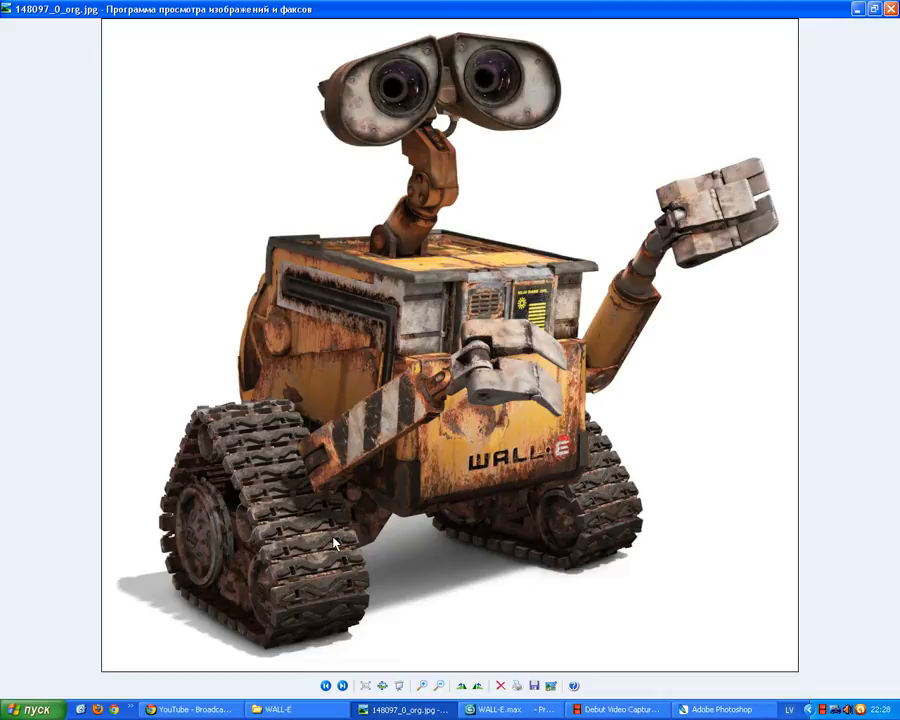
{"action": "mouse_move", "coordinate": [388, 528]}
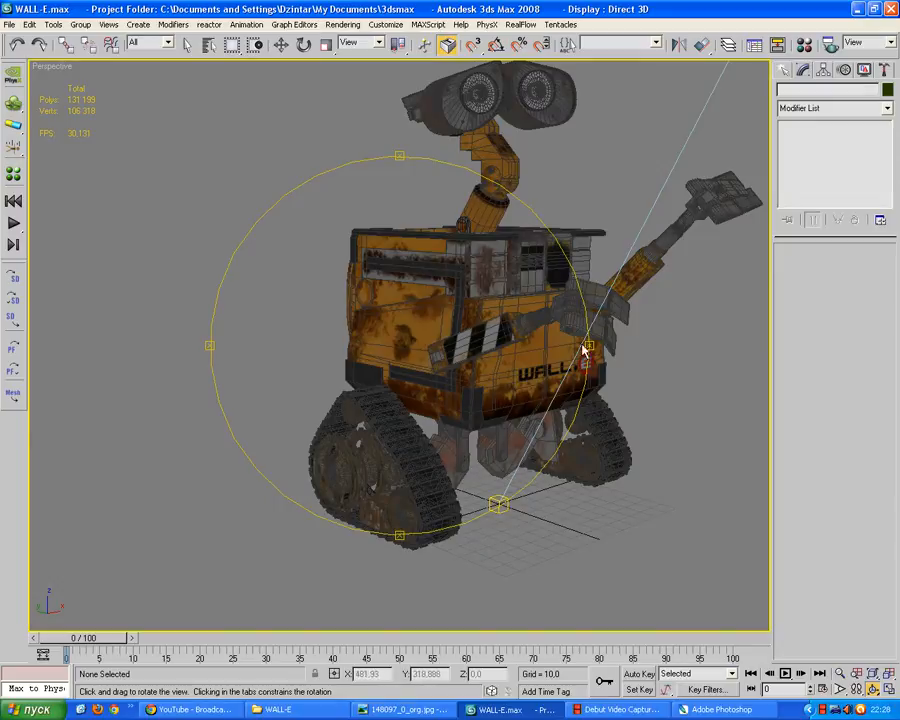
{"action": "left_click_drag", "start_coordinate": [585, 345], "coordinate": [565, 355]}
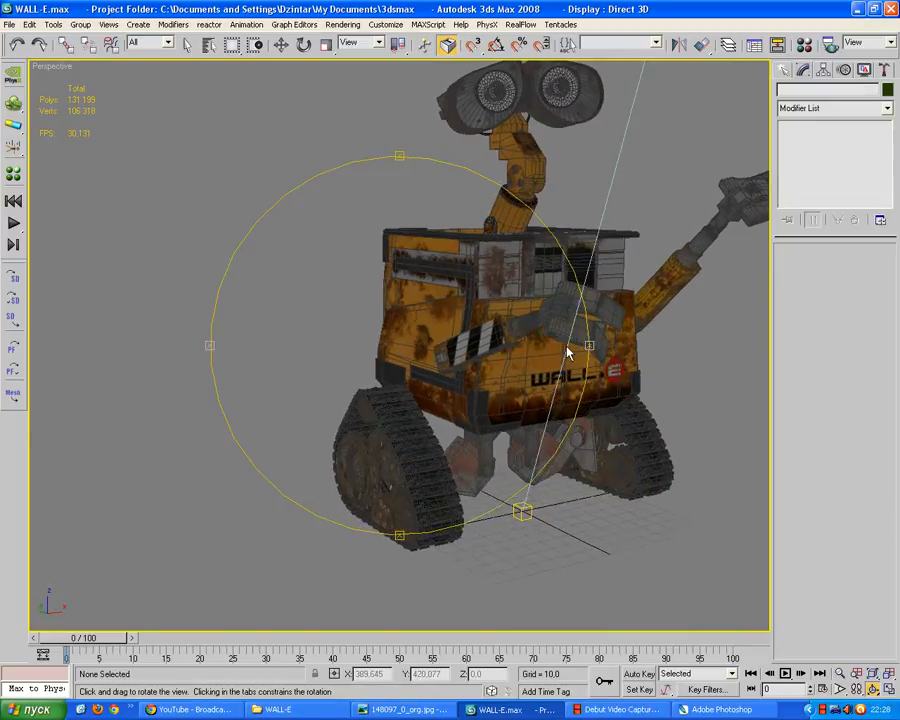
{"action": "left_click_drag", "start_coordinate": [570, 350], "coordinate": [575, 357]}
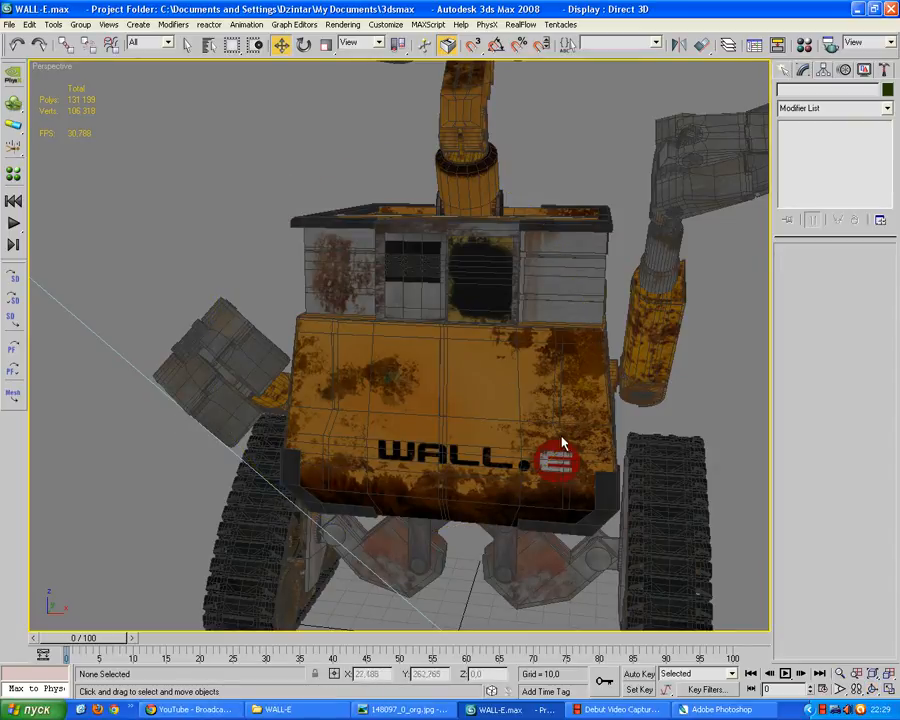
{"action": "mouse_move", "coordinate": [438, 348]}
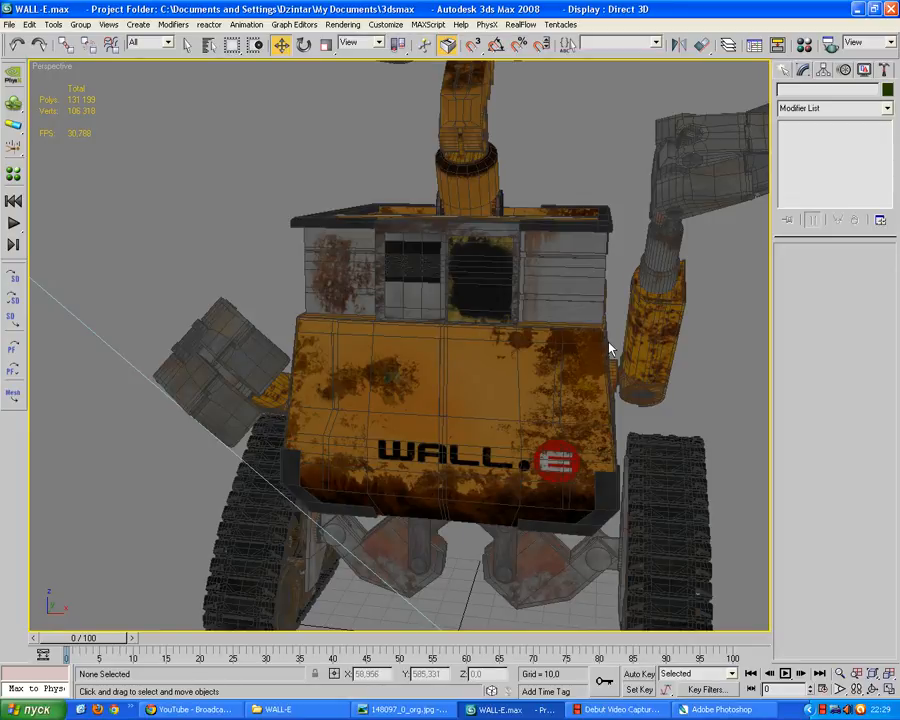
{"action": "mouse_move", "coordinate": [315, 352]}
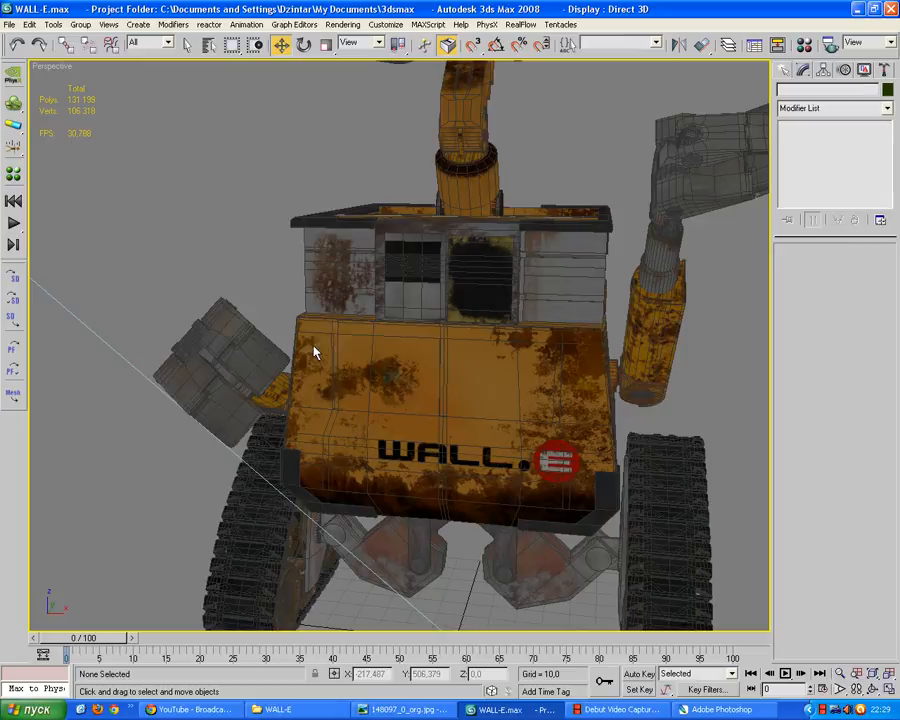
{"action": "mouse_move", "coordinate": [338, 378]}
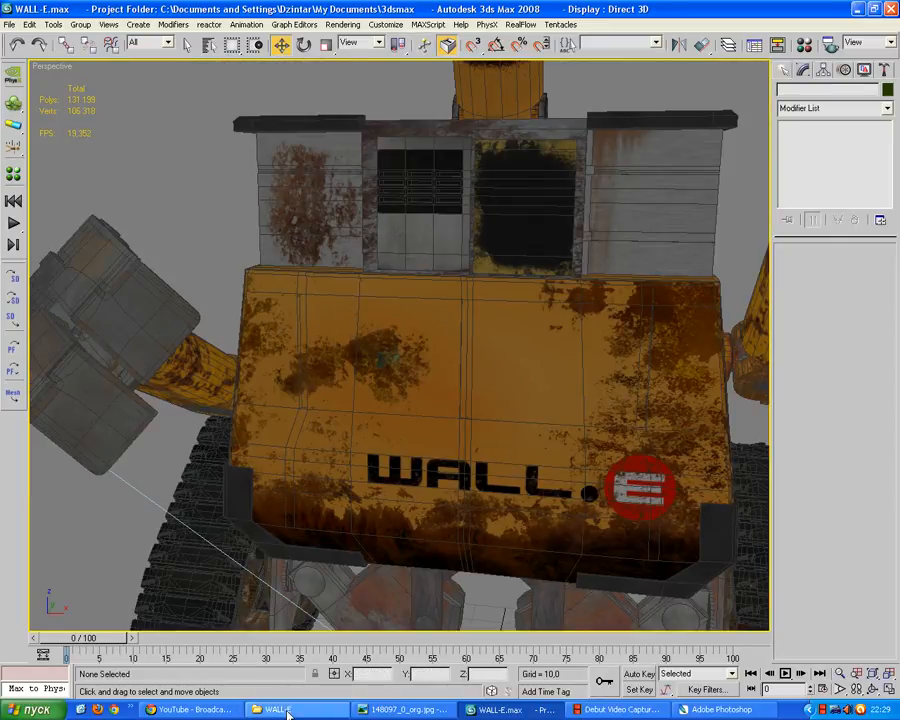
{"action": "left_click", "coordinate": [410, 709]}
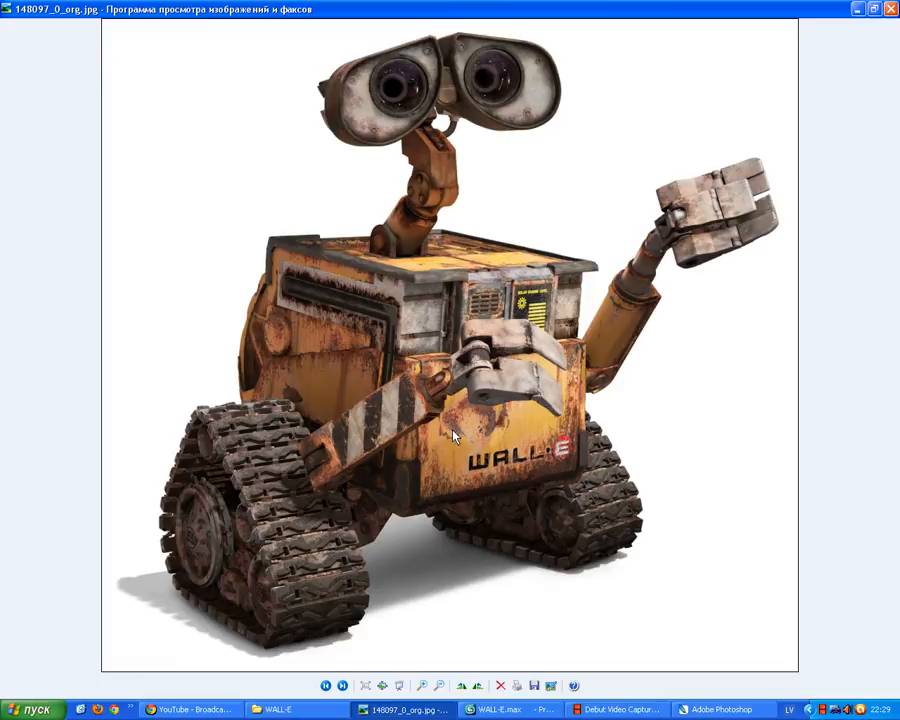
{"action": "mouse_move", "coordinate": [508, 465]}
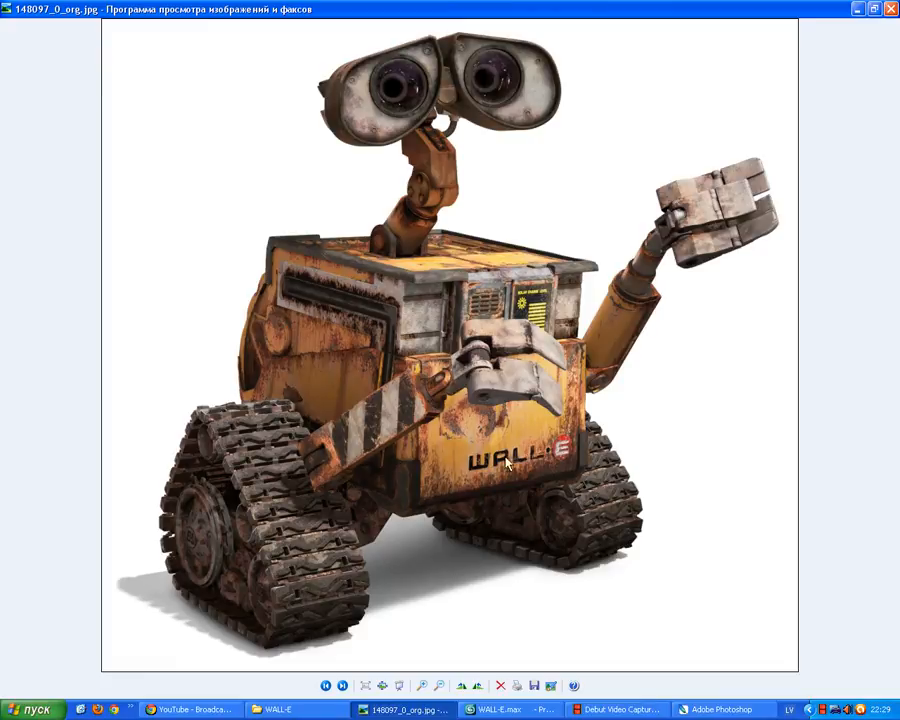
{"action": "mouse_move", "coordinate": [540, 330]}
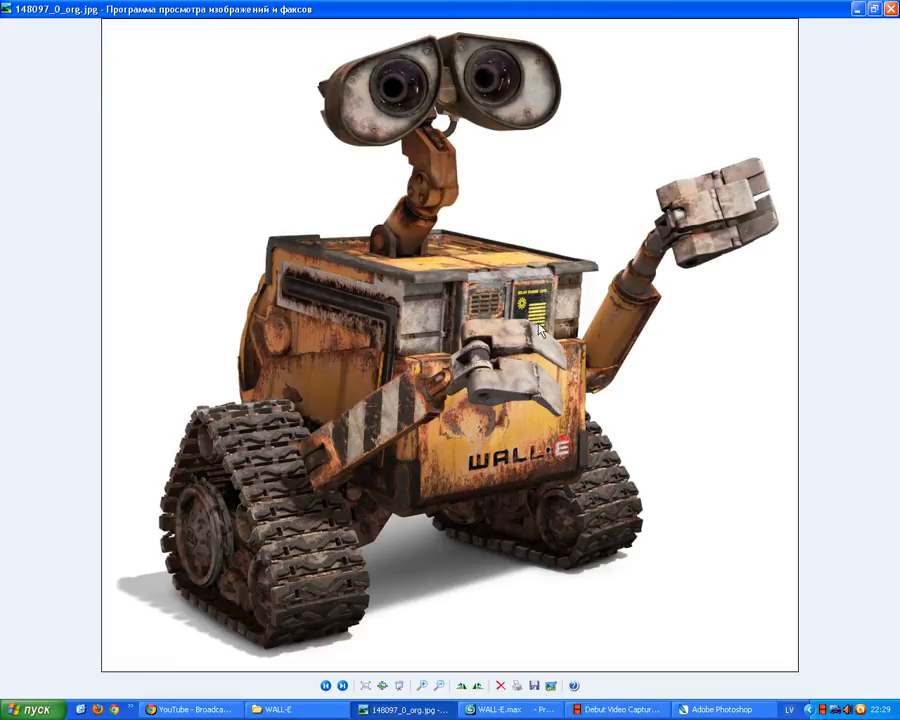
{"action": "left_click", "coordinate": [500, 709]}
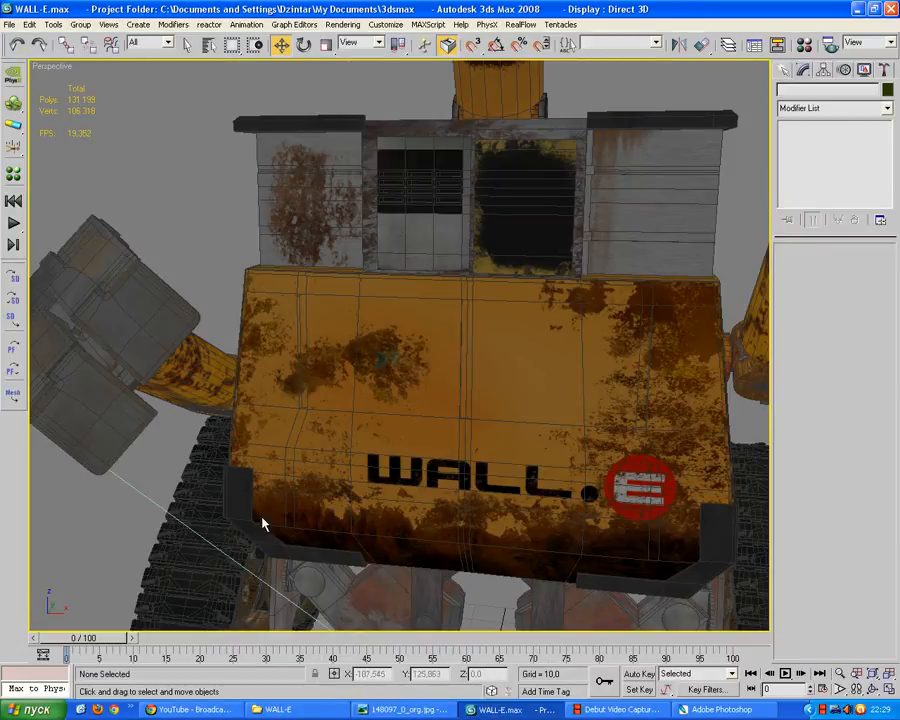
{"action": "mouse_move", "coordinate": [665, 347]}
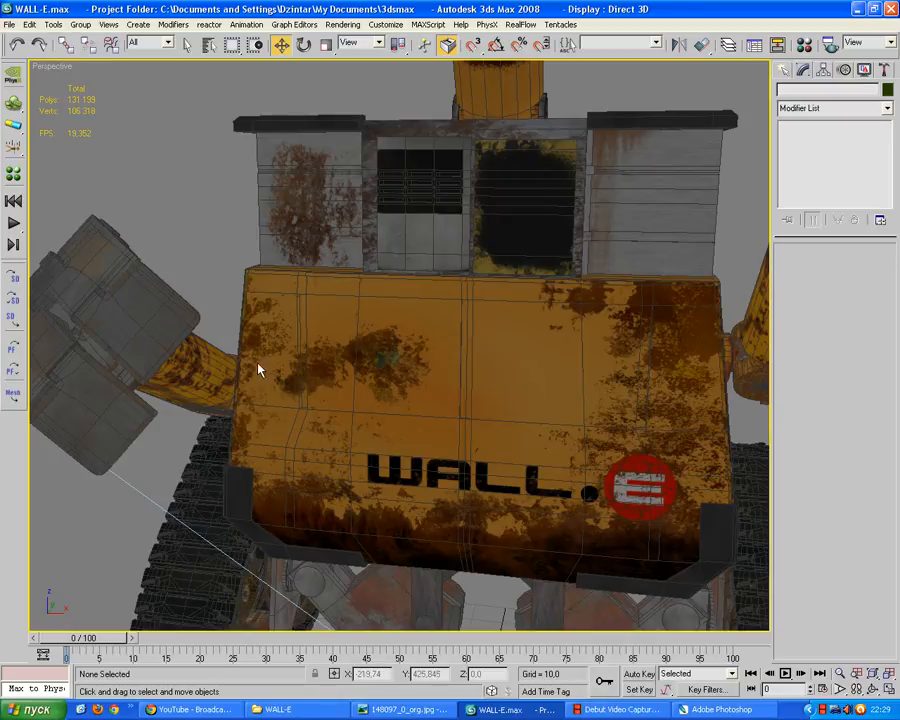
{"action": "mouse_move", "coordinate": [365, 467]}
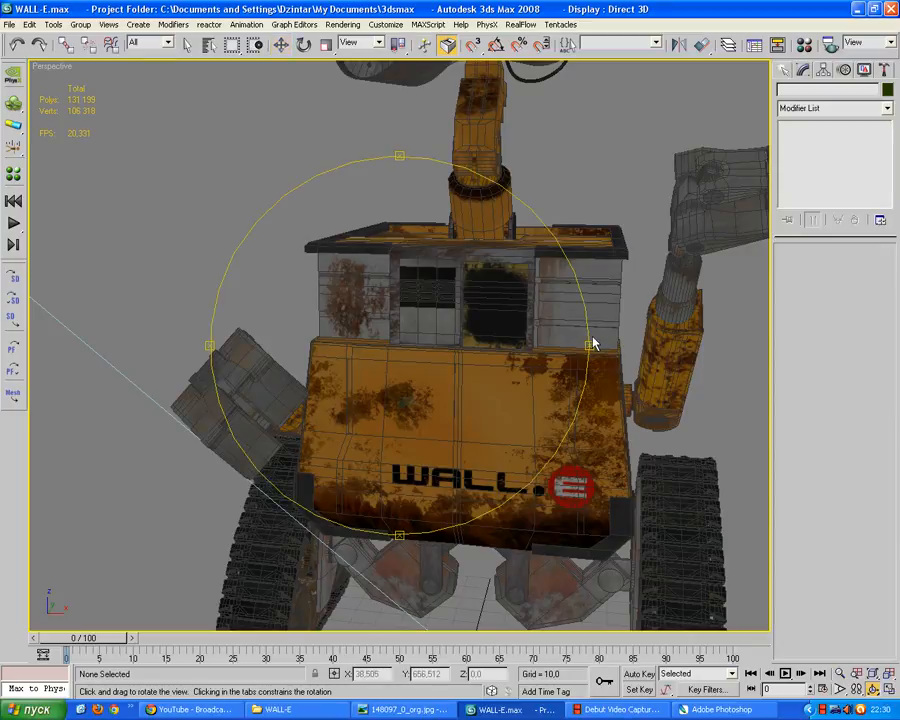
{"action": "left_click_drag", "start_coordinate": [593, 343], "coordinate": [250, 325]}
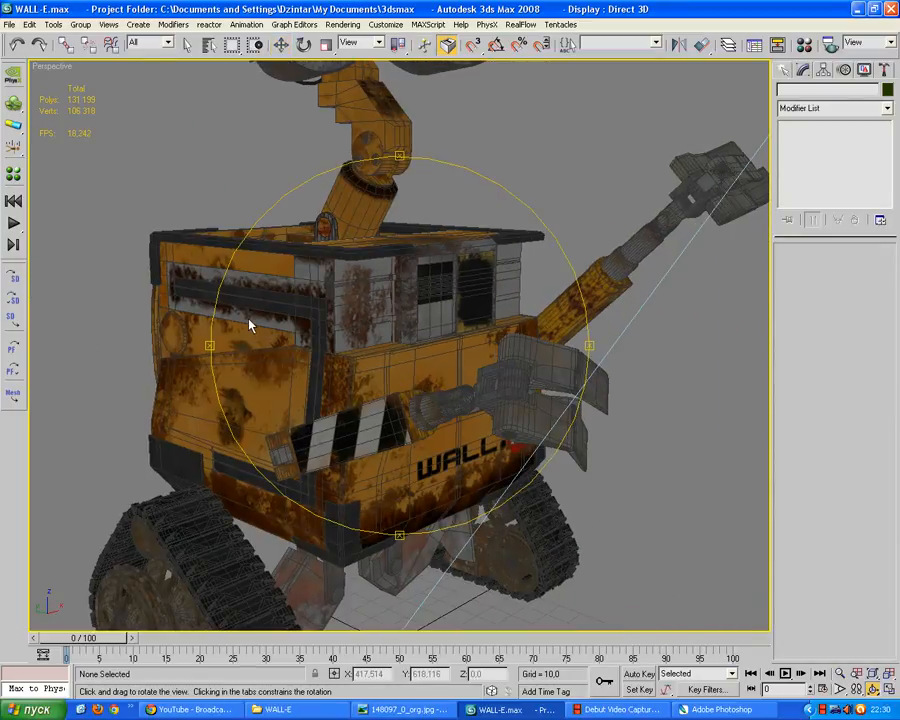
{"action": "left_click_drag", "start_coordinate": [250, 325], "coordinate": [398, 402]}
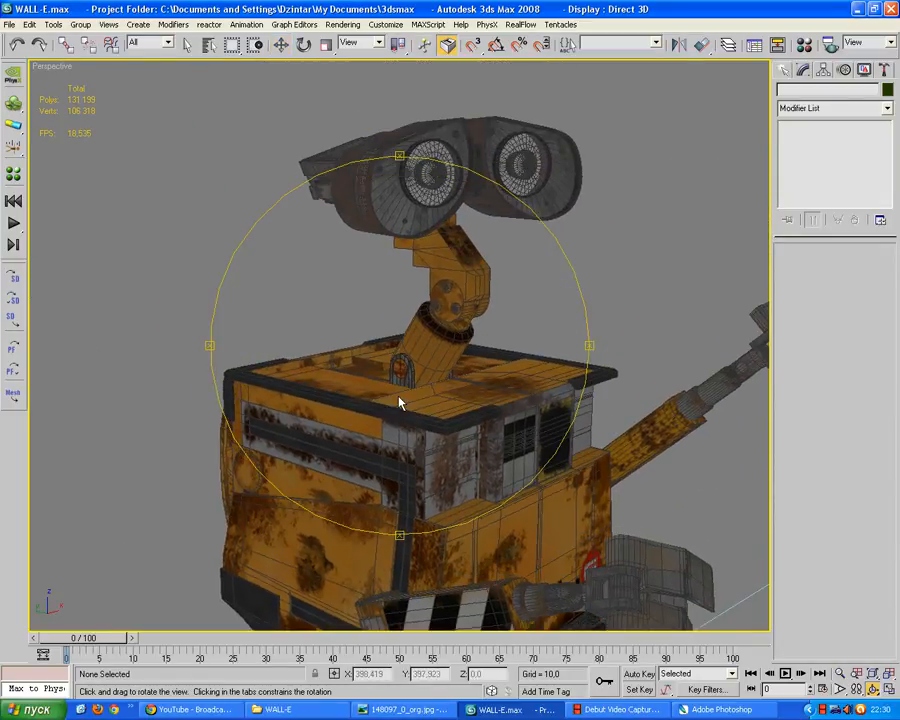
{"action": "left_click_drag", "start_coordinate": [400, 403], "coordinate": [394, 356]}
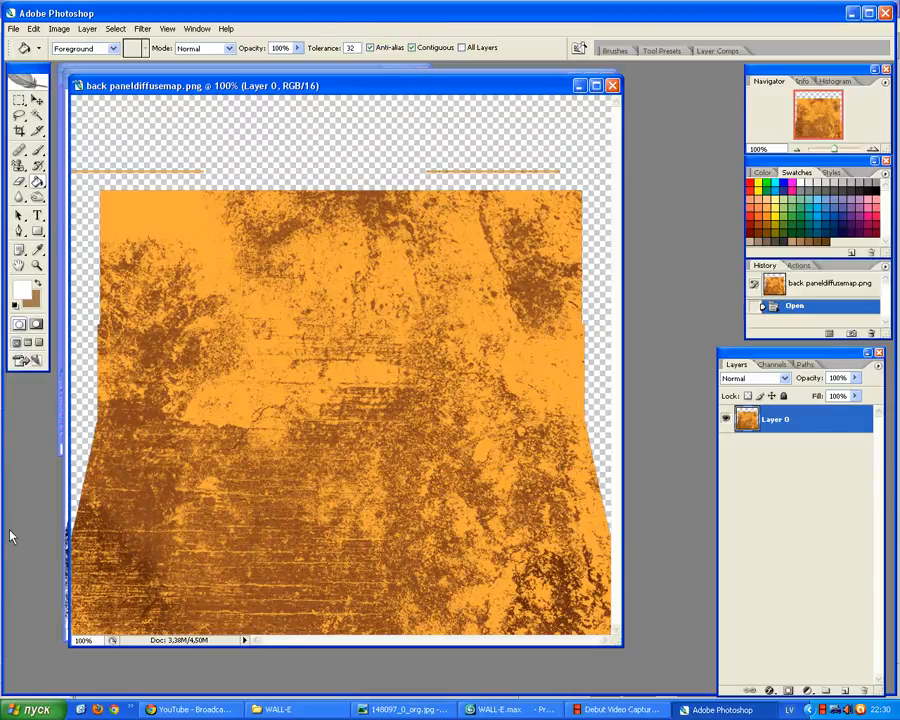
{"action": "mouse_move", "coordinate": [295, 362]}
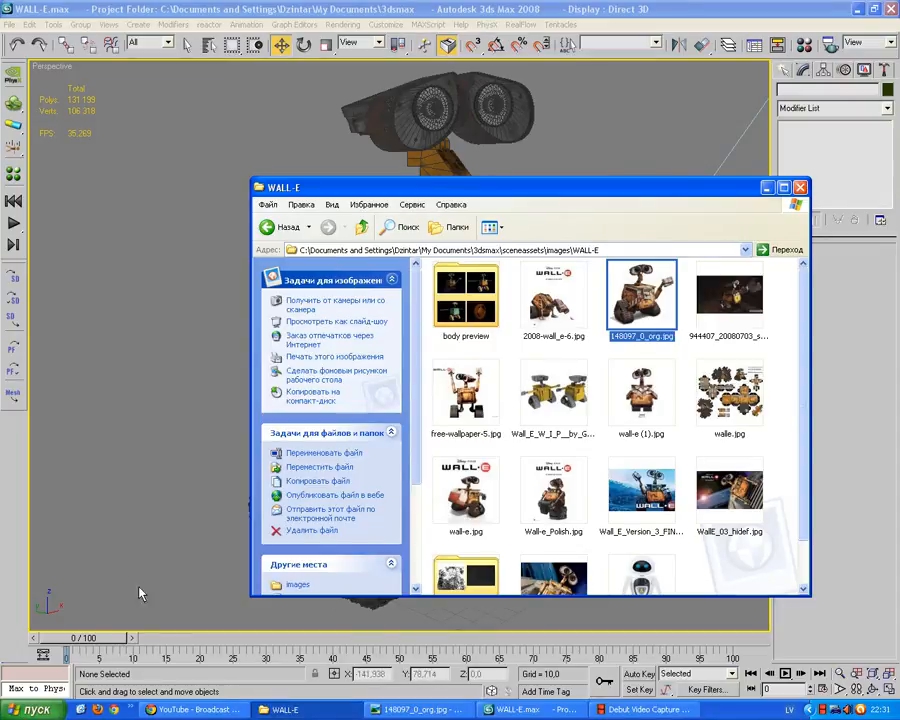
Step: Open the WALL-E W.I.P. jpg reference image and maximize the viewer
{"action": "double_click", "coordinate": [729, 297]}
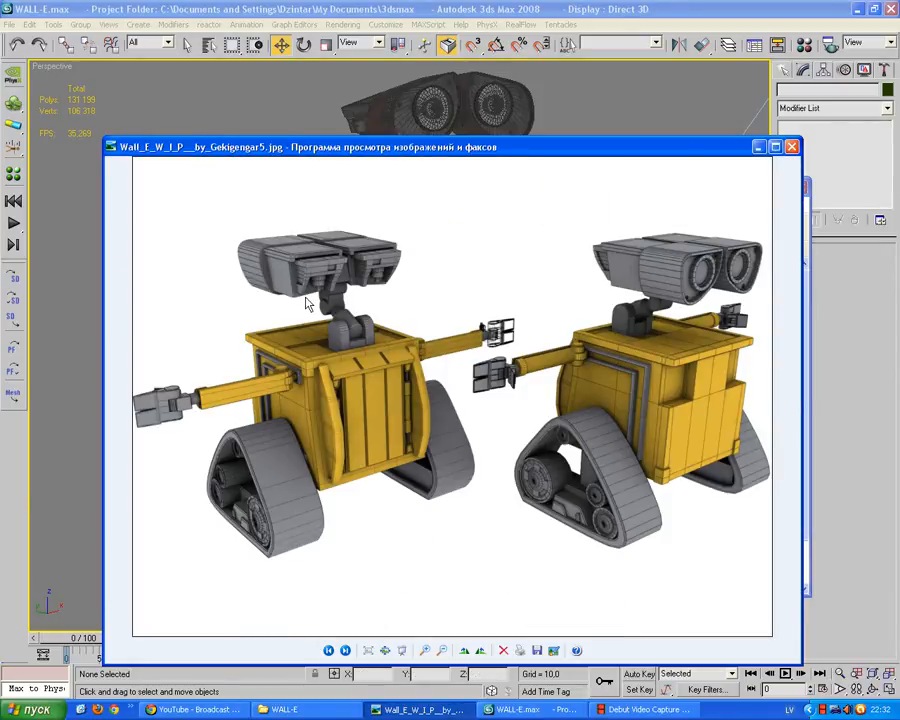
{"action": "left_click", "coordinate": [775, 146]}
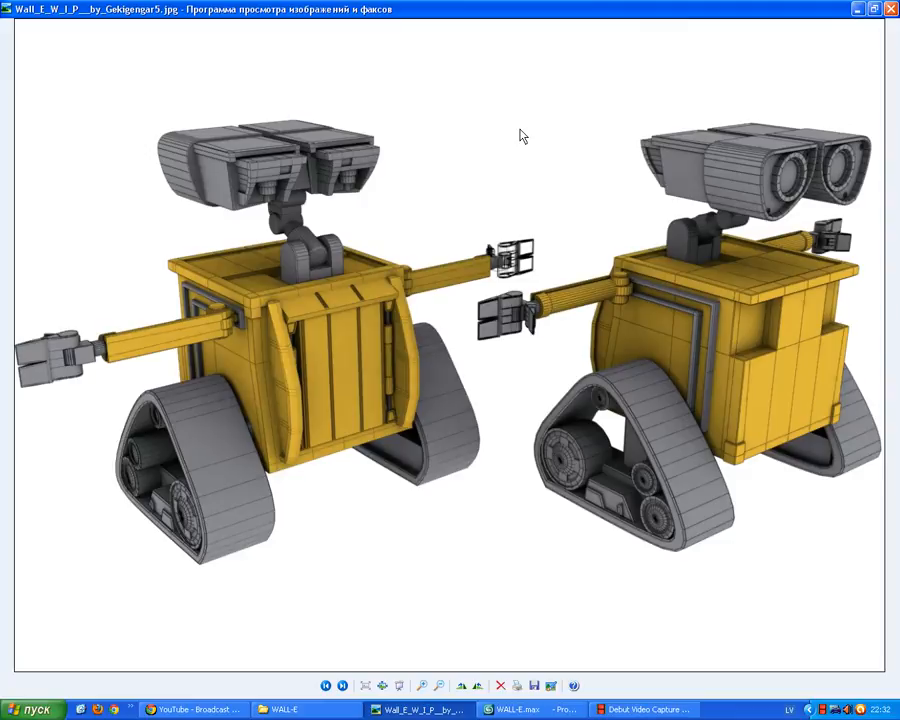
{"action": "mouse_move", "coordinate": [810, 128]}
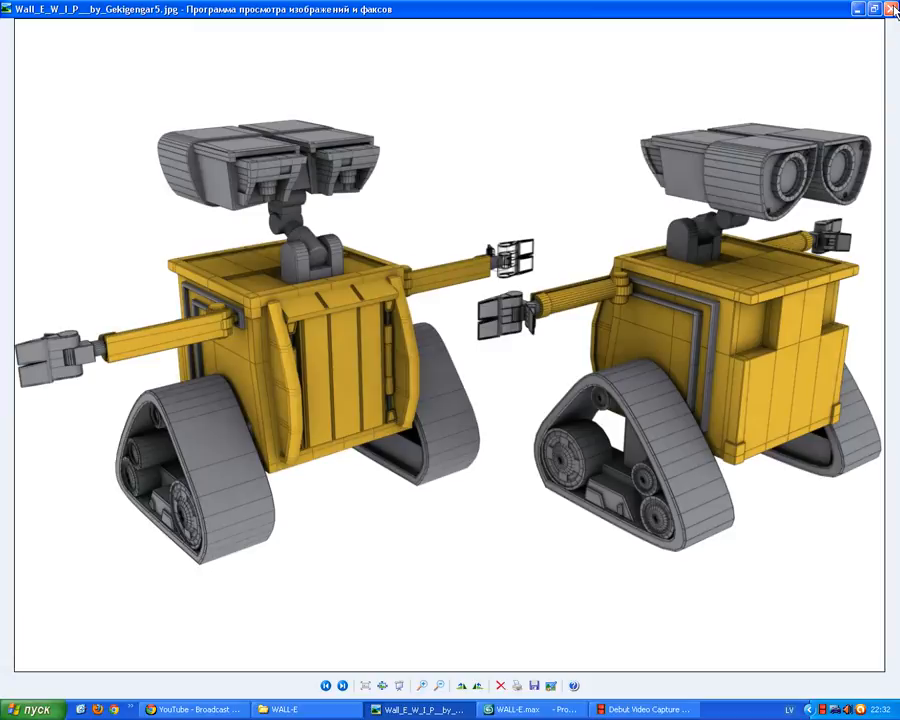
{"action": "mouse_move", "coordinate": [864, 28]}
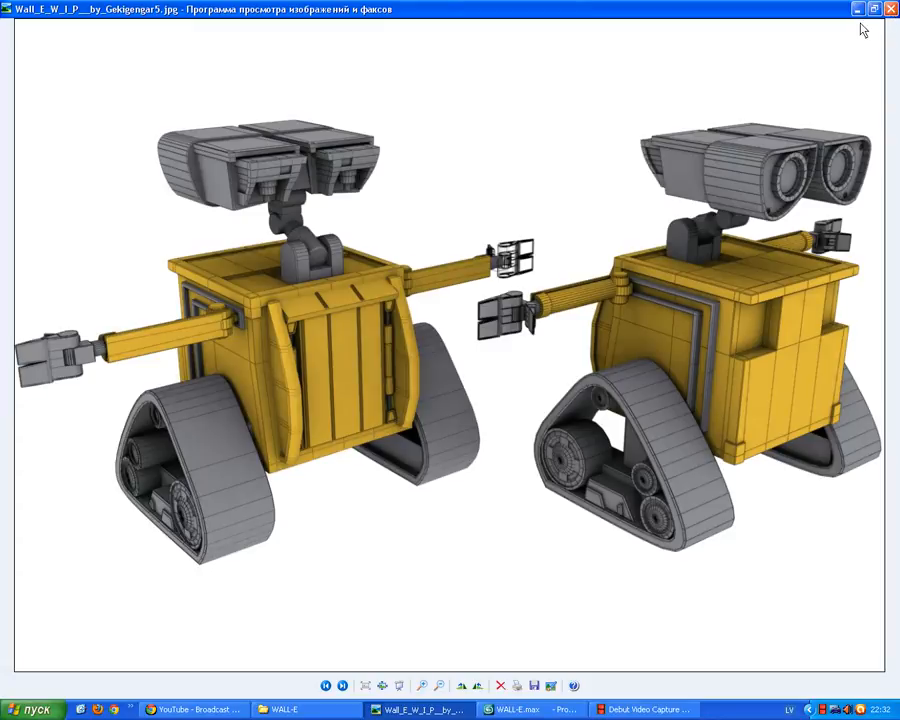
{"action": "mouse_move", "coordinate": [283, 287]}
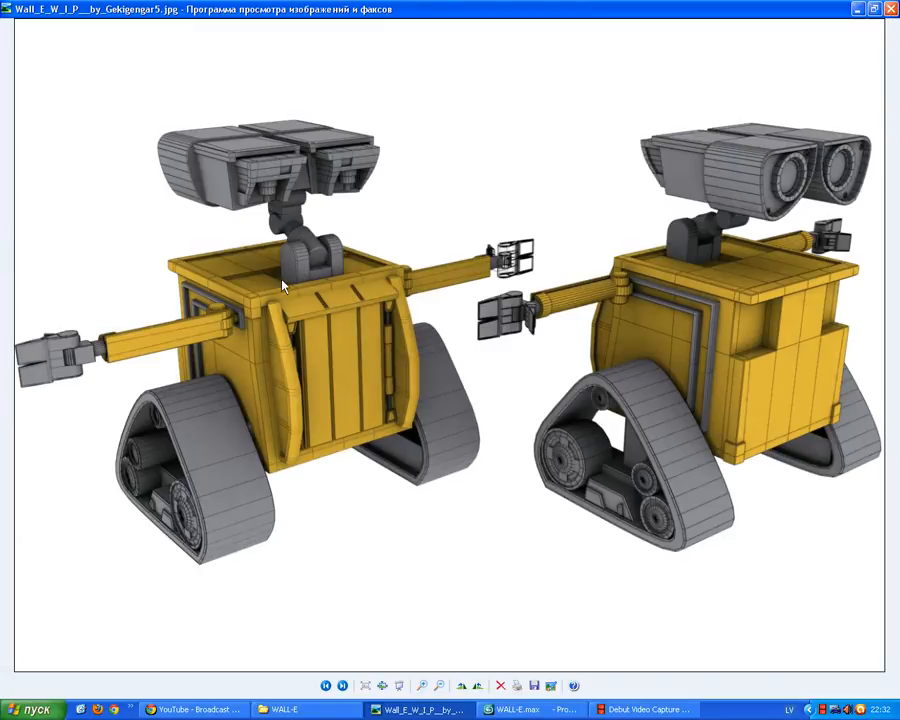
{"action": "mouse_move", "coordinate": [351, 257]}
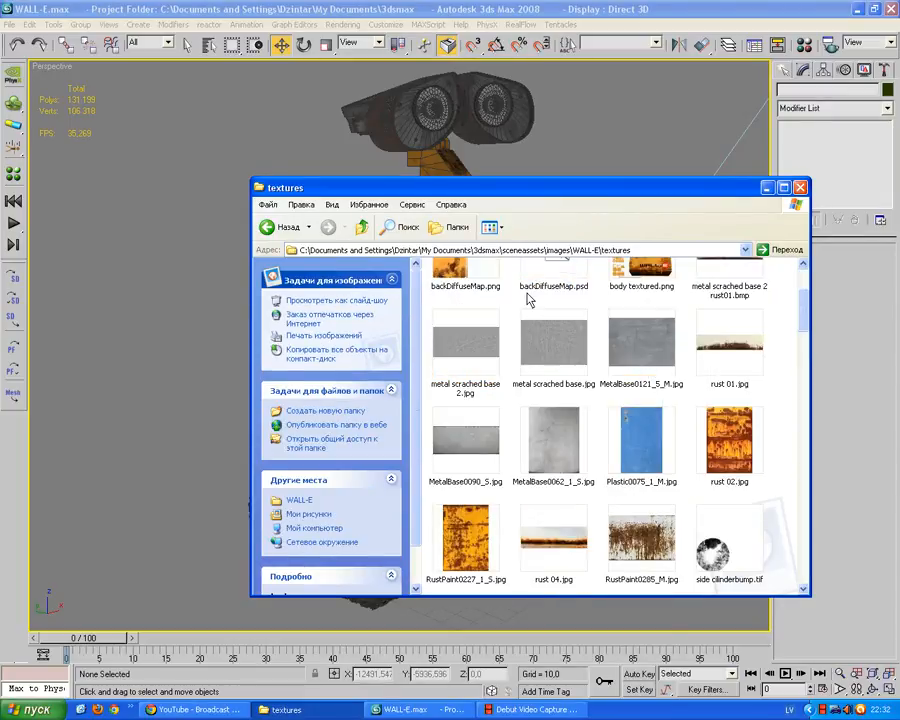
Step: Scroll through the diffuse, rust, metal and normal map thumbnails in the textures folder
{"action": "scroll", "scroll_direction": "down", "scroll_amount": 3}
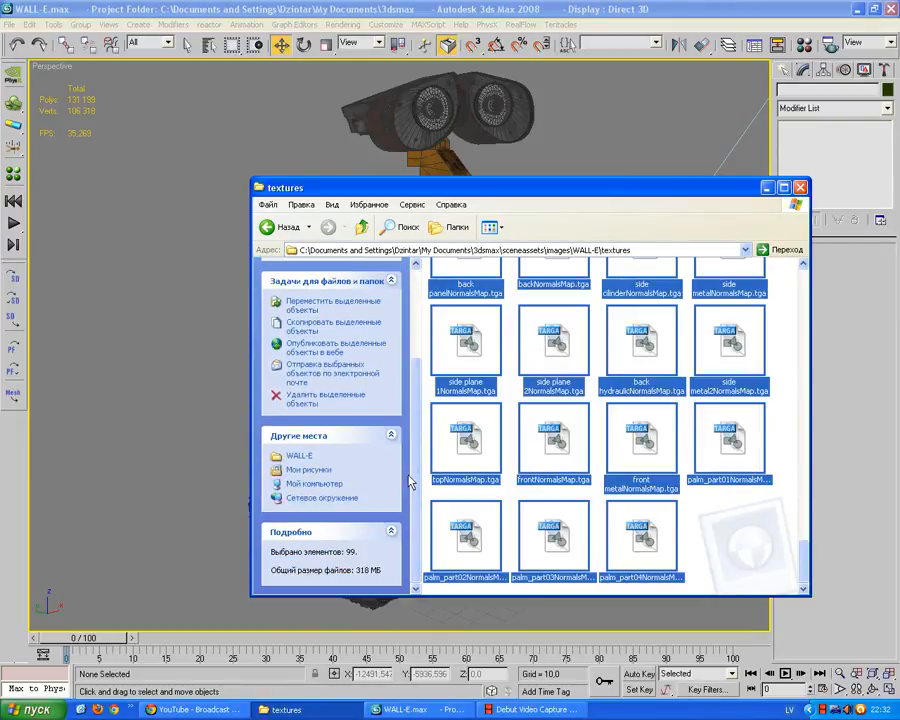
{"action": "scroll", "scroll_direction": "down", "scroll_amount": 3}
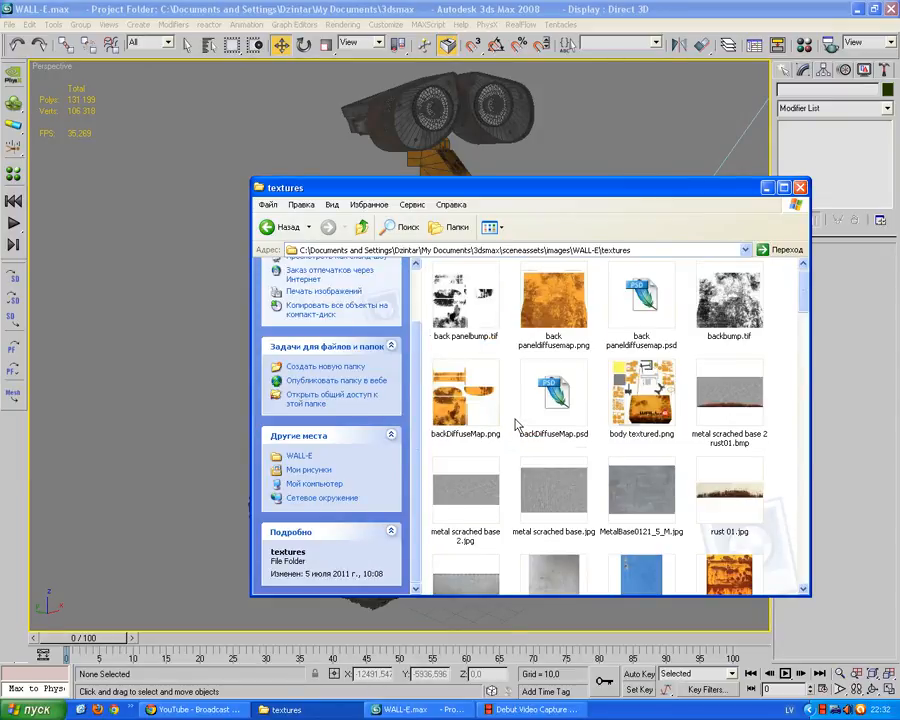
{"action": "scroll", "scroll_direction": "down", "scroll_amount": 3}
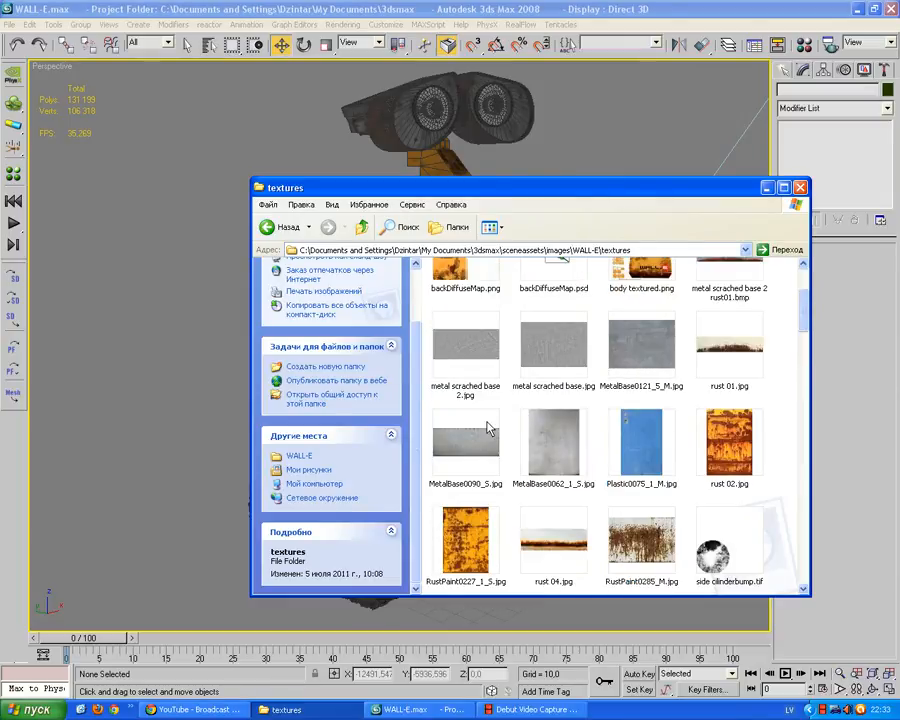
{"action": "mouse_move", "coordinate": [552, 410]}
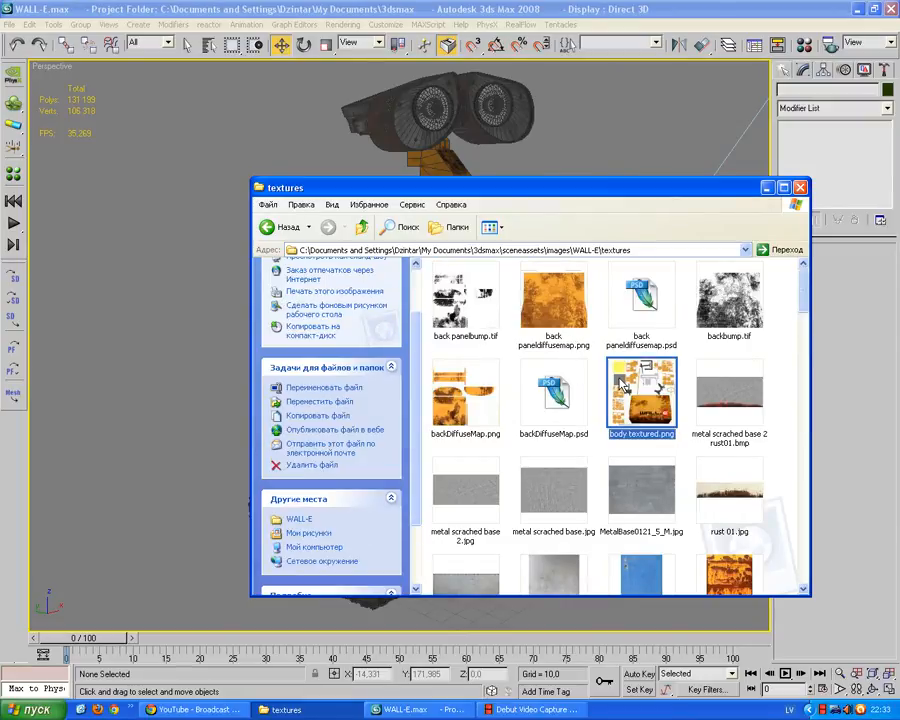
Step: Open body textured.png to view the rusty WALL-E body UV layout
{"action": "double_click", "coordinate": [641, 390]}
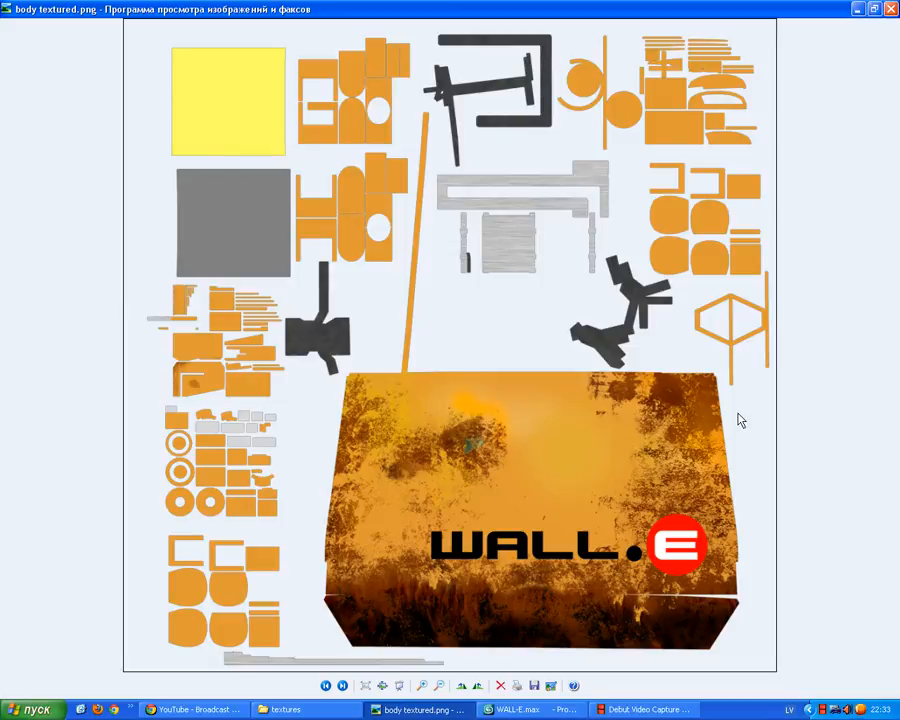
{"action": "mouse_move", "coordinate": [585, 165]}
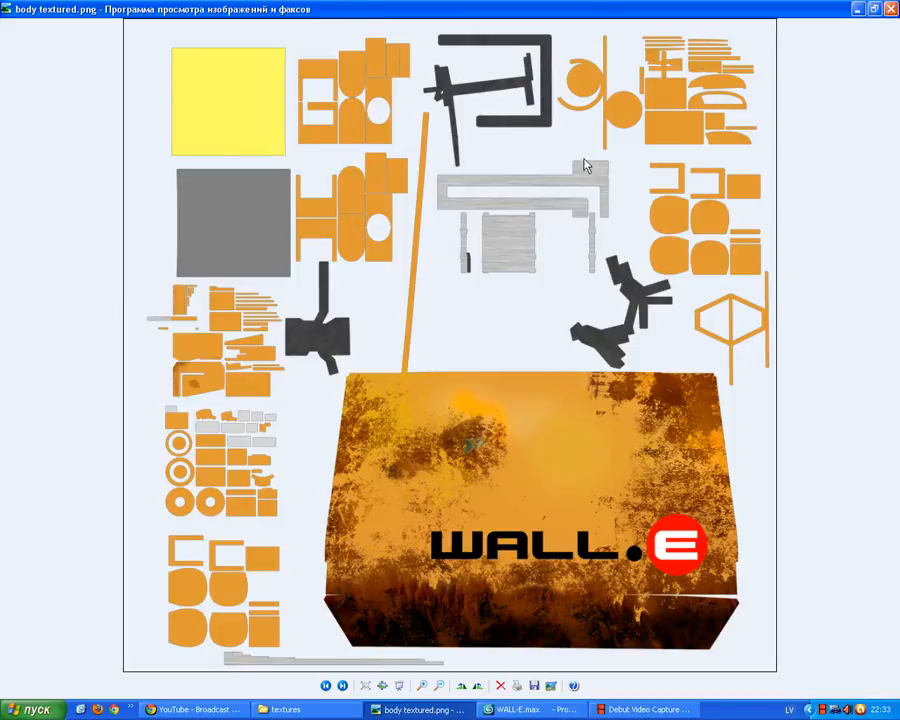
{"action": "mouse_move", "coordinate": [240, 86]}
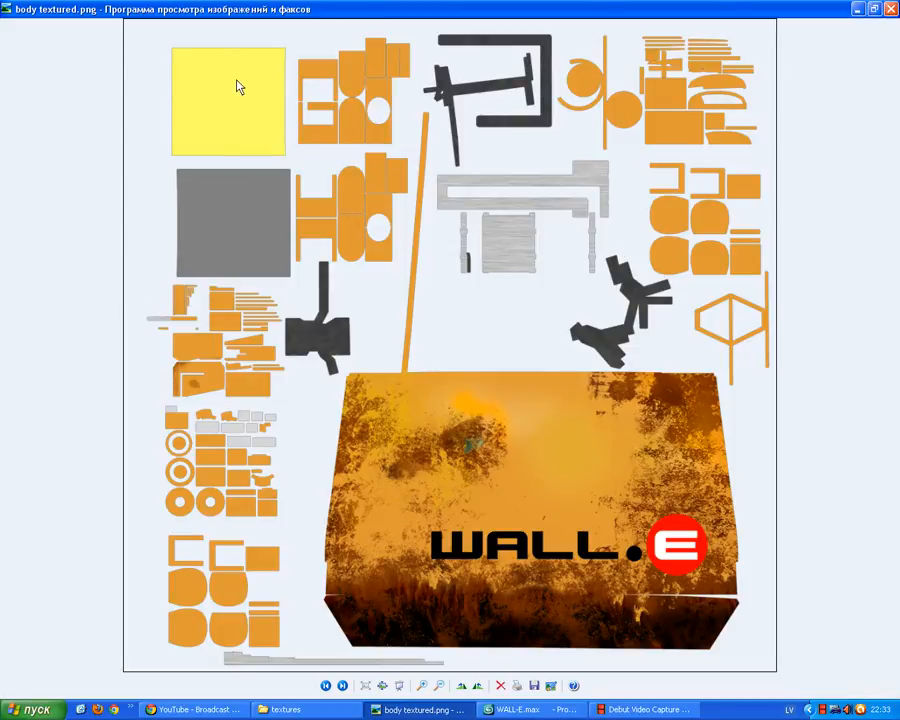
{"action": "mouse_move", "coordinate": [687, 147]}
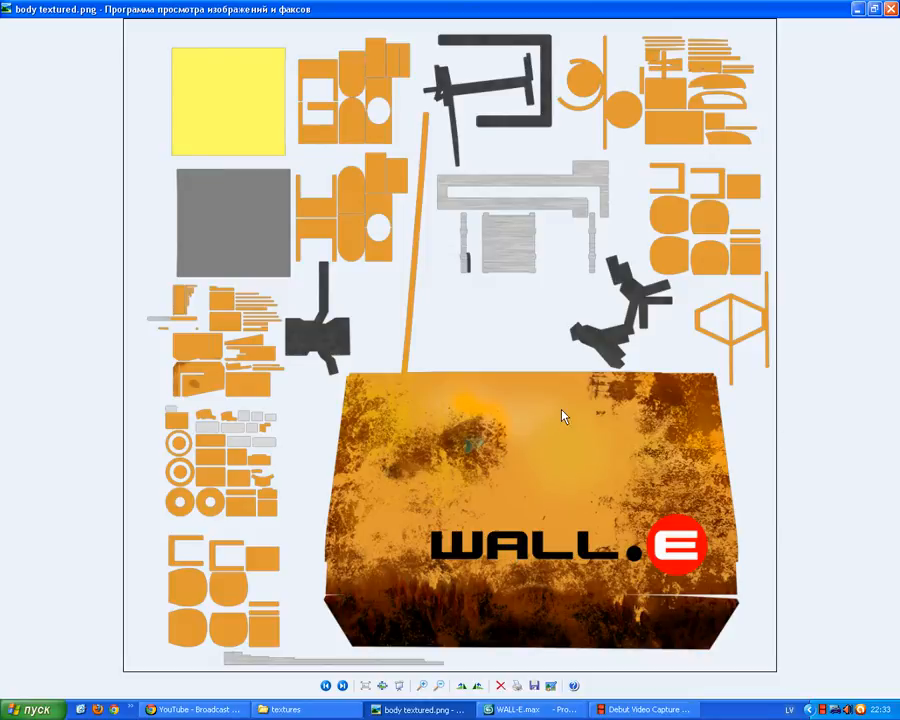
{"action": "mouse_move", "coordinate": [172, 378]}
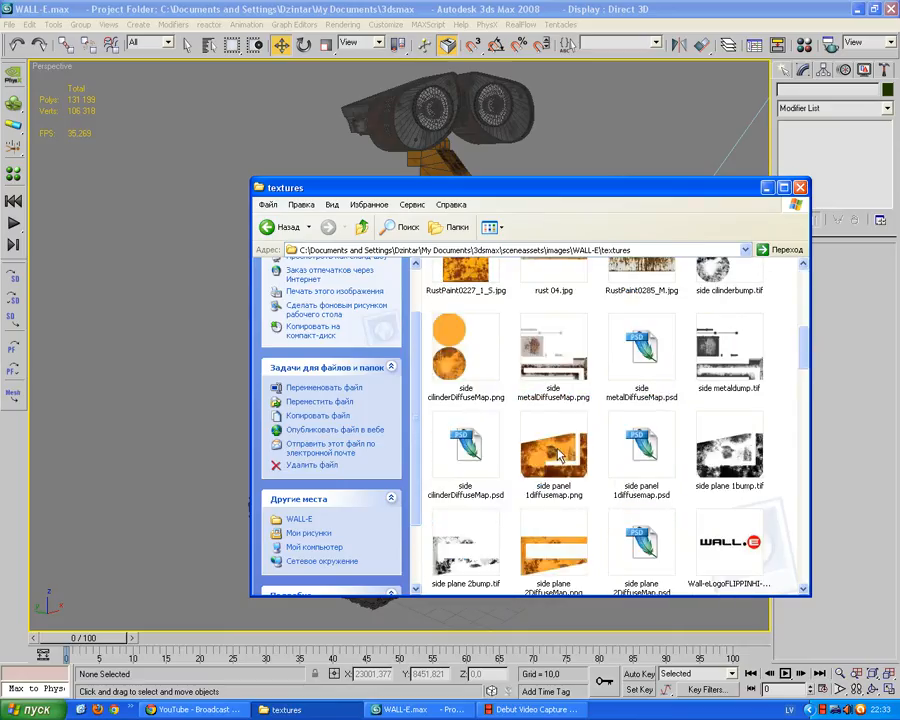
Step: Enter the body preview folder and open 2.bmp, the green untextured body render
{"action": "double_click", "coordinate": [553, 450]}
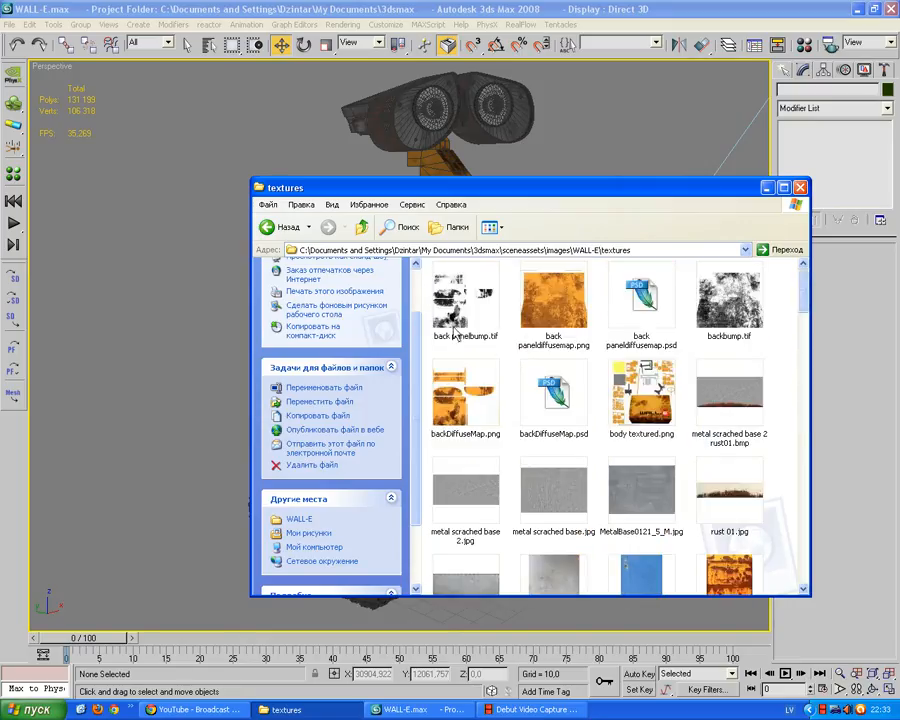
{"action": "left_click", "coordinate": [283, 227]}
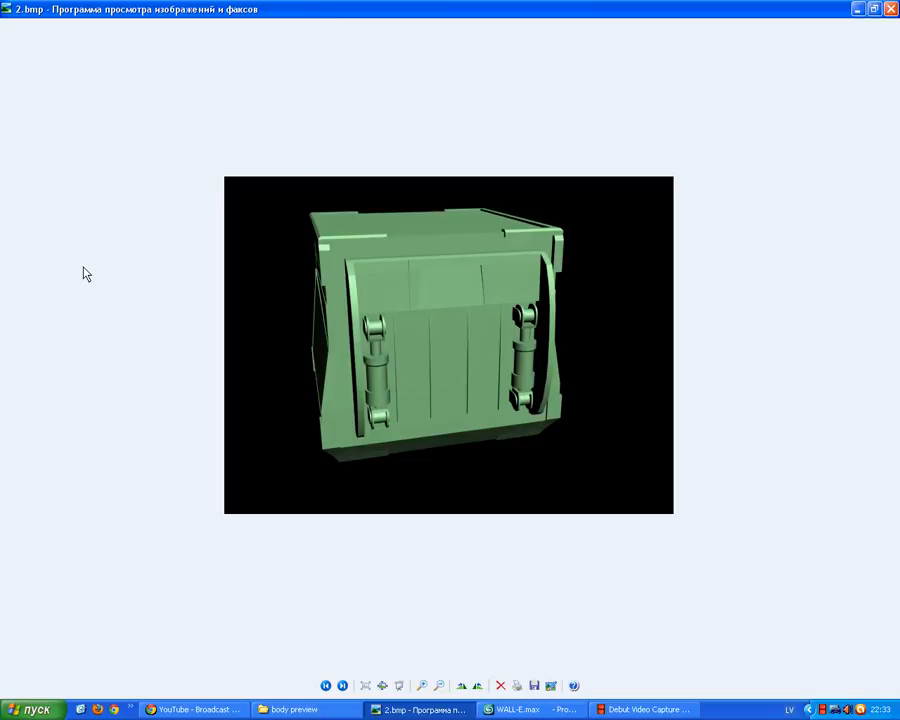
Step: Step to the final rusty WALL-E render, then show 3ds Max's recent scenes list
{"action": "left_click", "coordinate": [342, 685]}
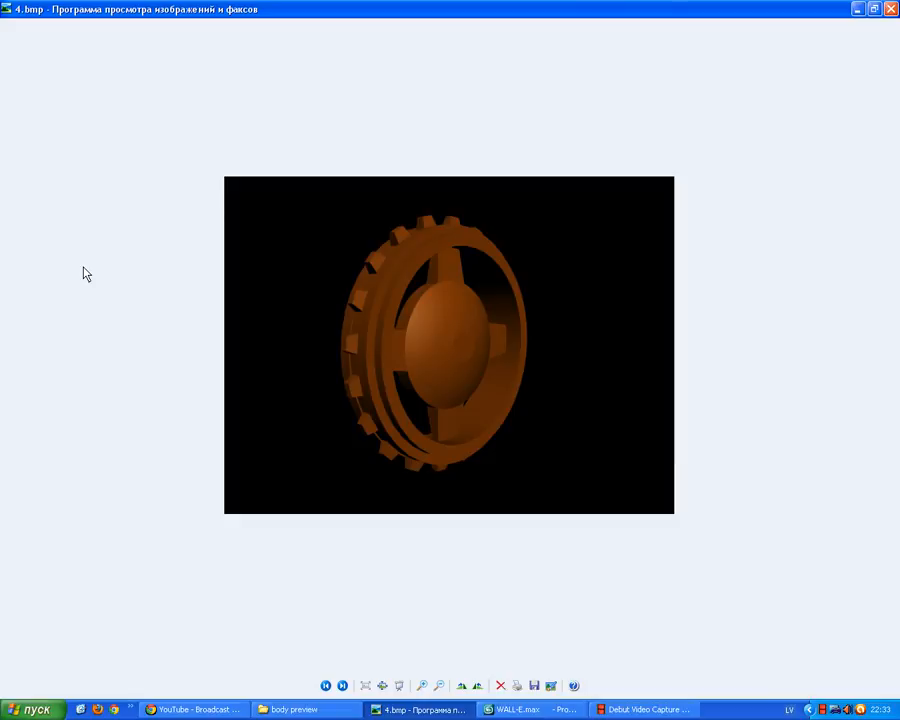
{"action": "left_click", "coordinate": [342, 685]}
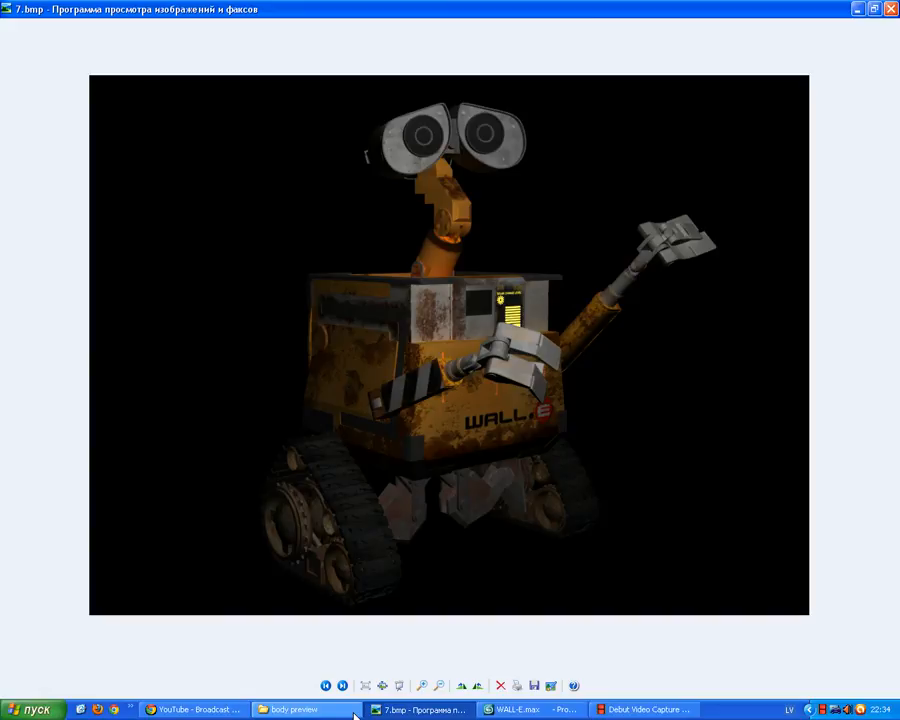
{"action": "left_click", "coordinate": [520, 709]}
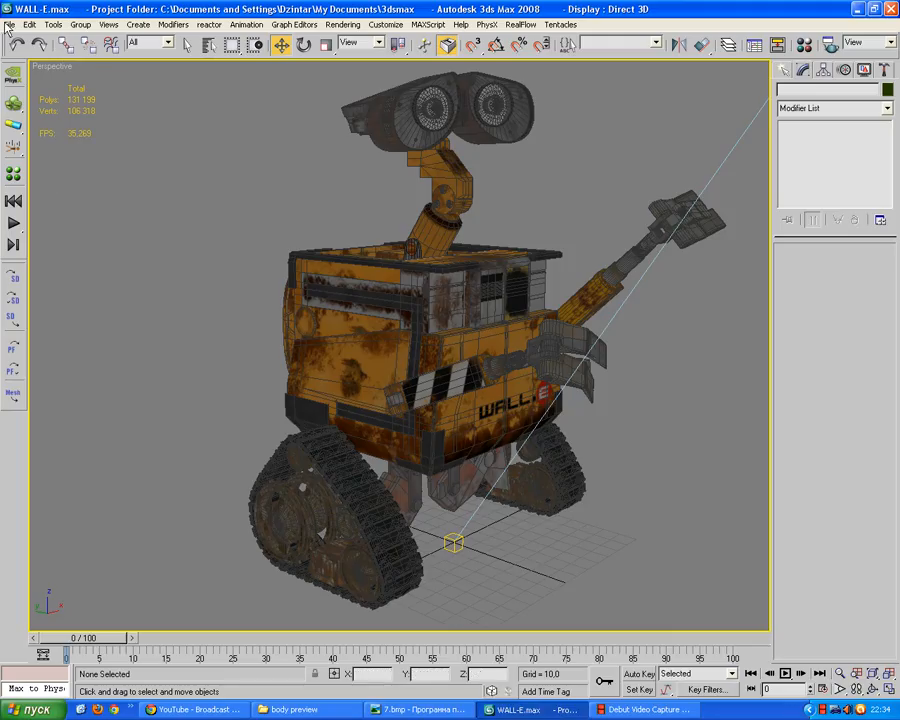
{"action": "left_click", "coordinate": [10, 24]}
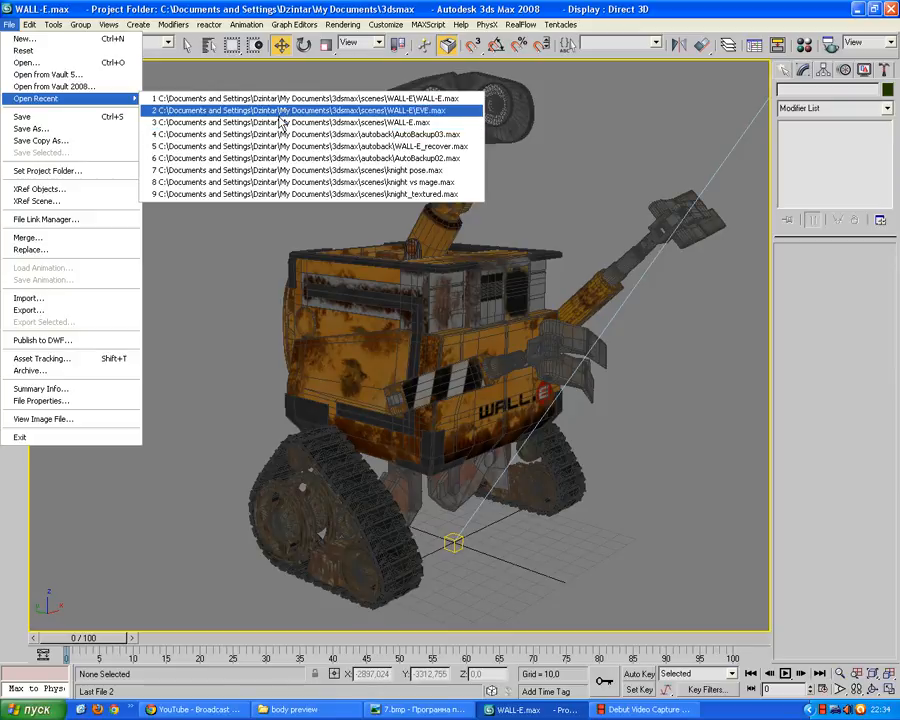